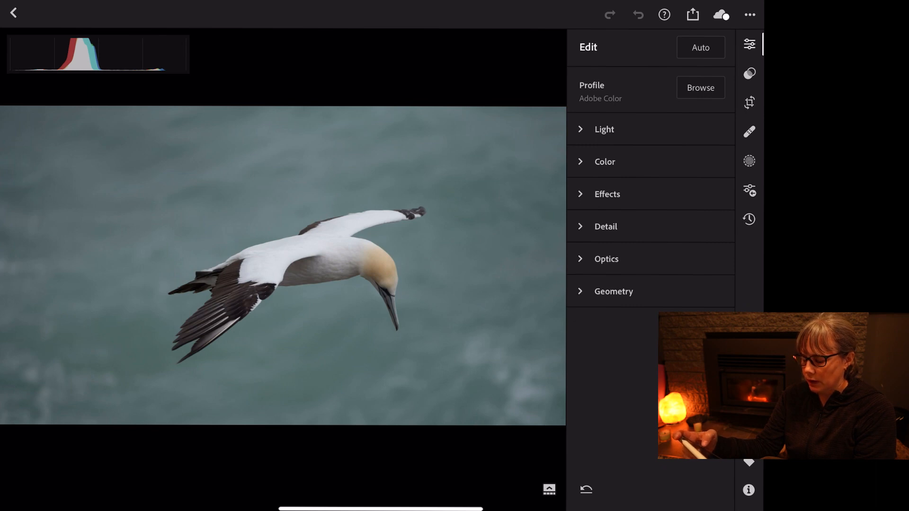
# - Try an automatic Select Sky mask on the gannet photo, then discard it
pyautogui.click(749, 161)
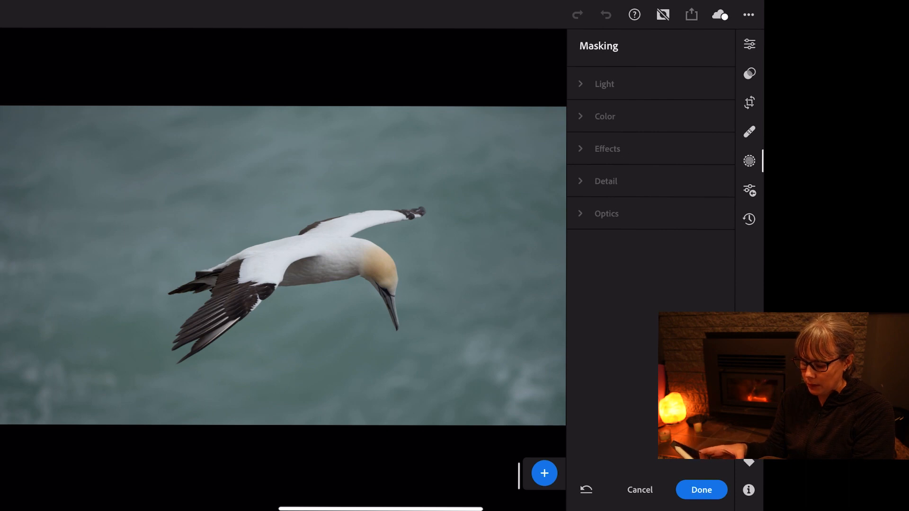
pyautogui.click(544, 473)
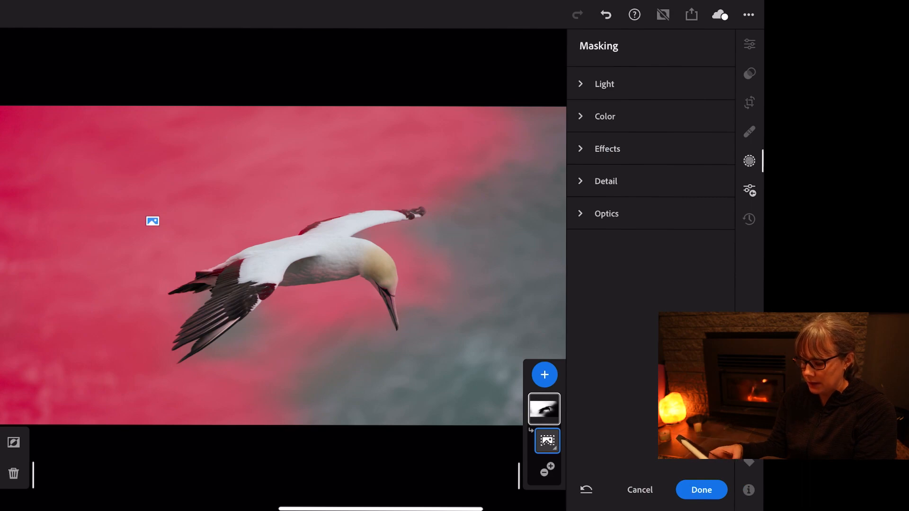
pyautogui.click(700, 491)
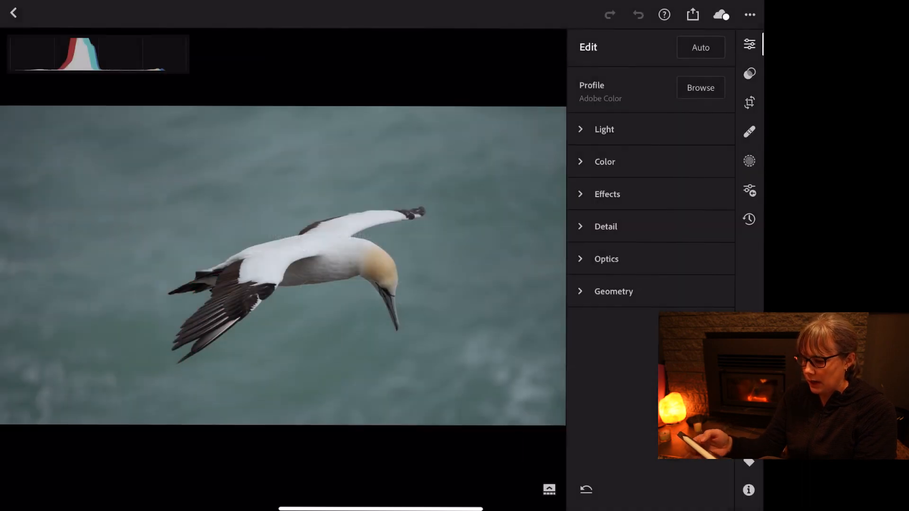
# - Create a Select Subject mask of the gannet, inverted so the sea background is selected
pyautogui.click(747, 161)
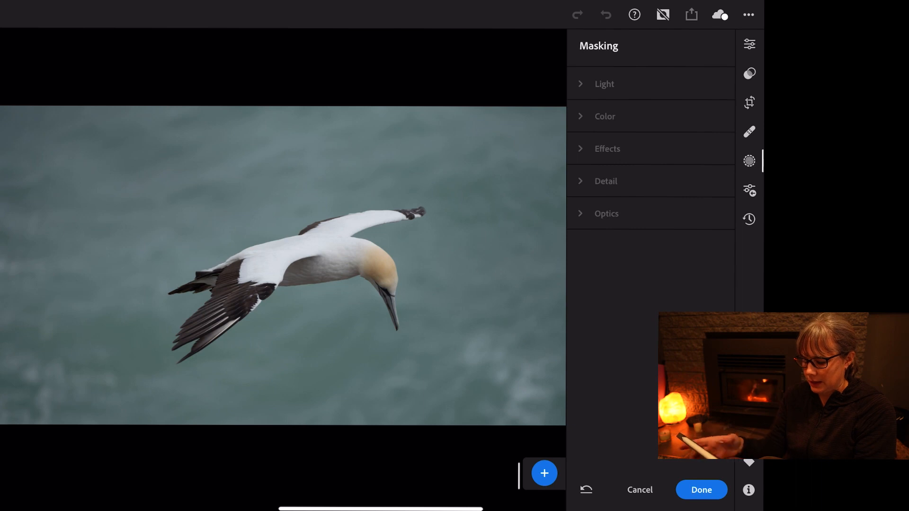
pyautogui.click(545, 473)
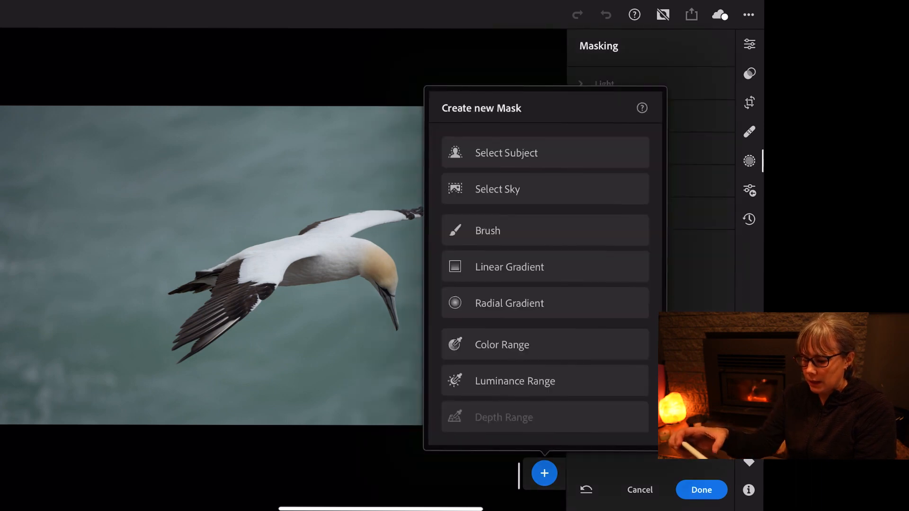
pyautogui.click(505, 152)
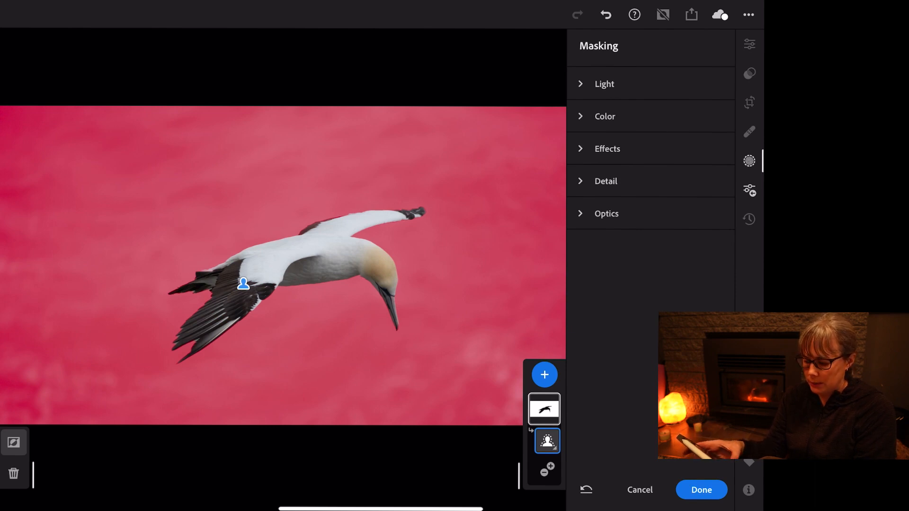
pyautogui.click(544, 375)
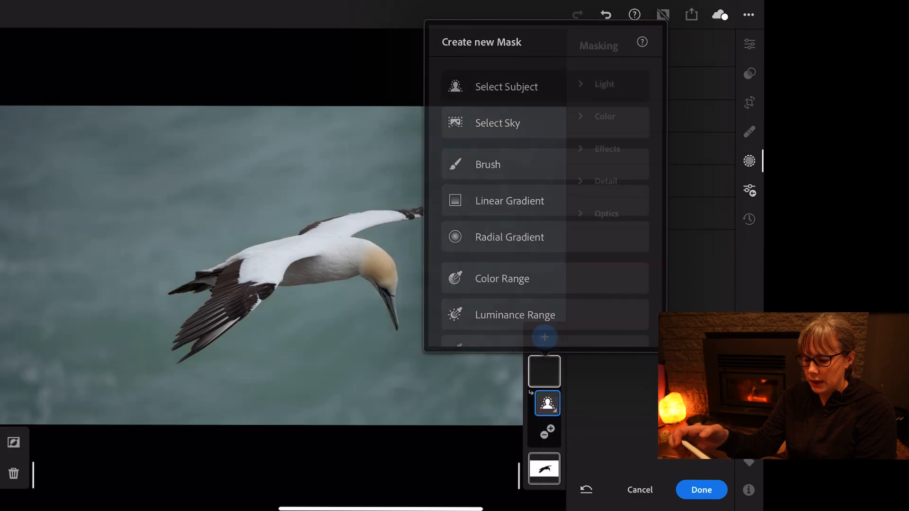
# - Add a second Select Subject mask on the gannet and expand the background mask's Light section
pyautogui.click(505, 87)
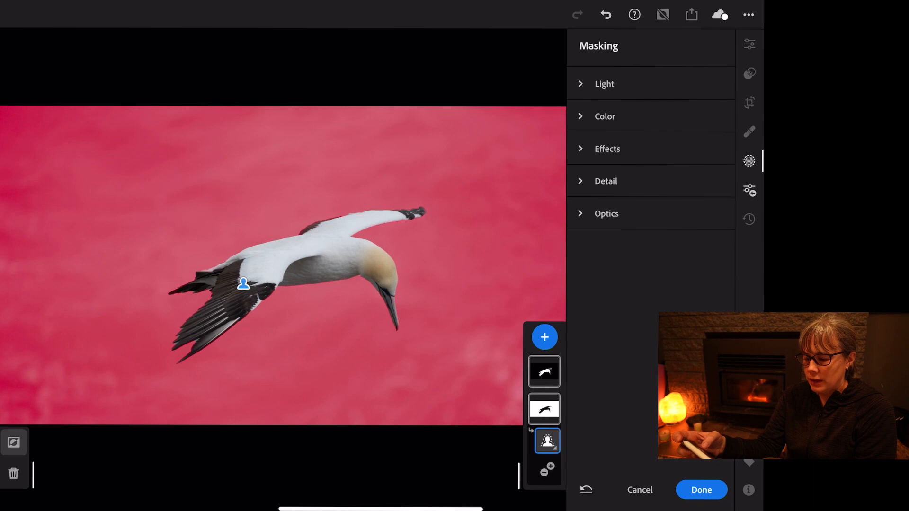
pyautogui.click(604, 84)
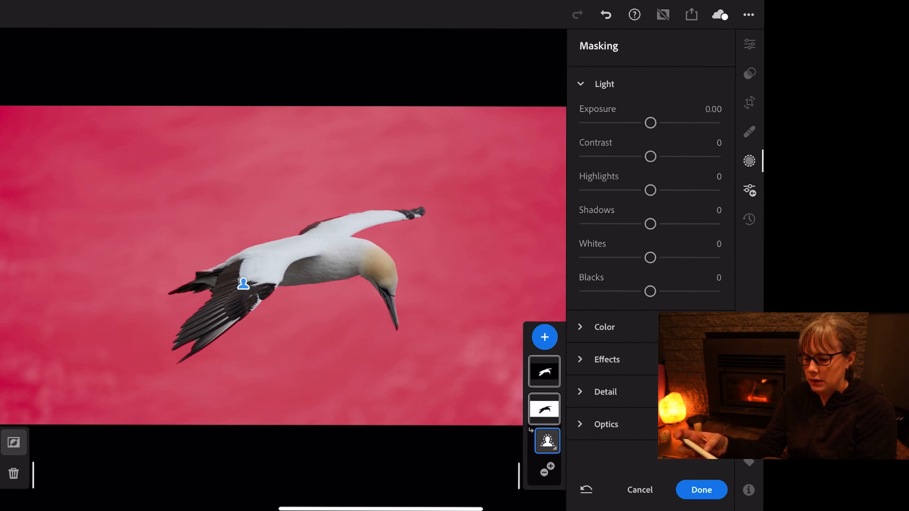
# - Lower the background exposure slightly and deepen its Blacks to -14
pyautogui.moveTo(650, 122); pyautogui.dragTo(643, 122)
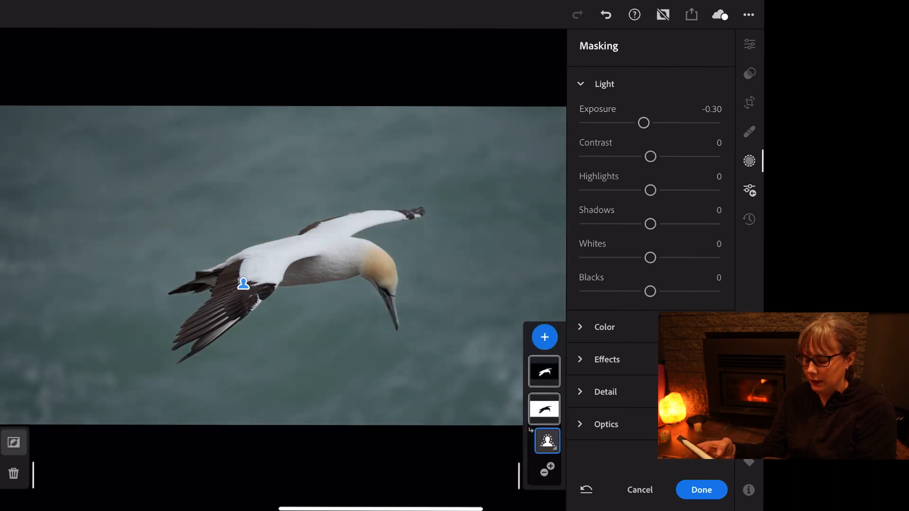
pyautogui.moveTo(649, 291); pyautogui.dragTo(653, 292)
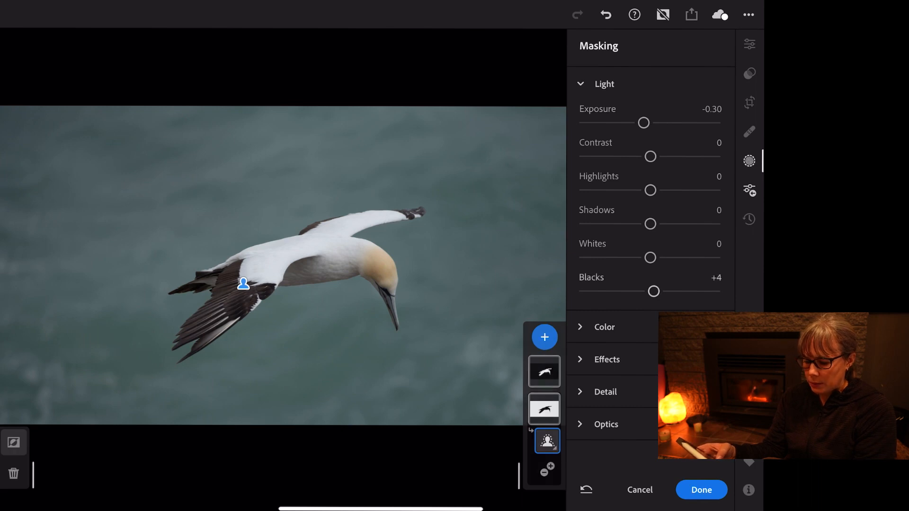
pyautogui.moveTo(653, 292); pyautogui.dragTo(642, 291)
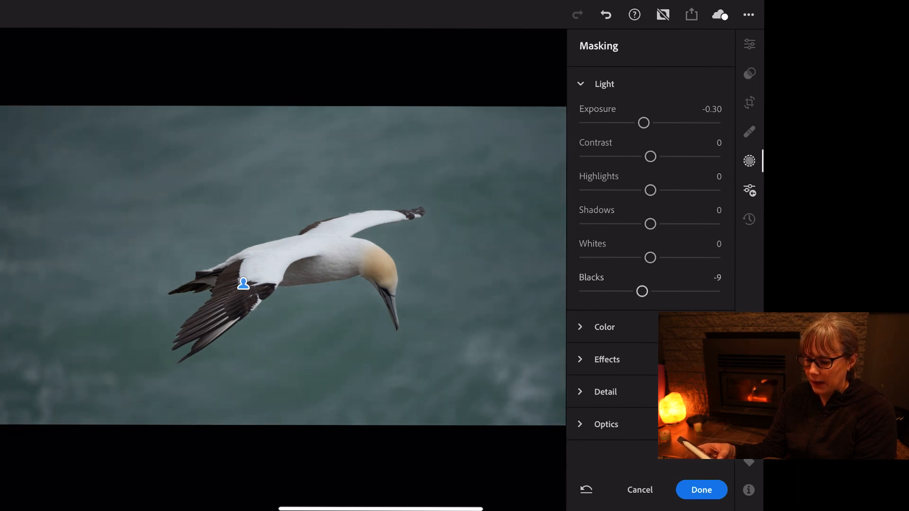
pyautogui.moveTo(643, 290); pyautogui.dragTo(637, 291)
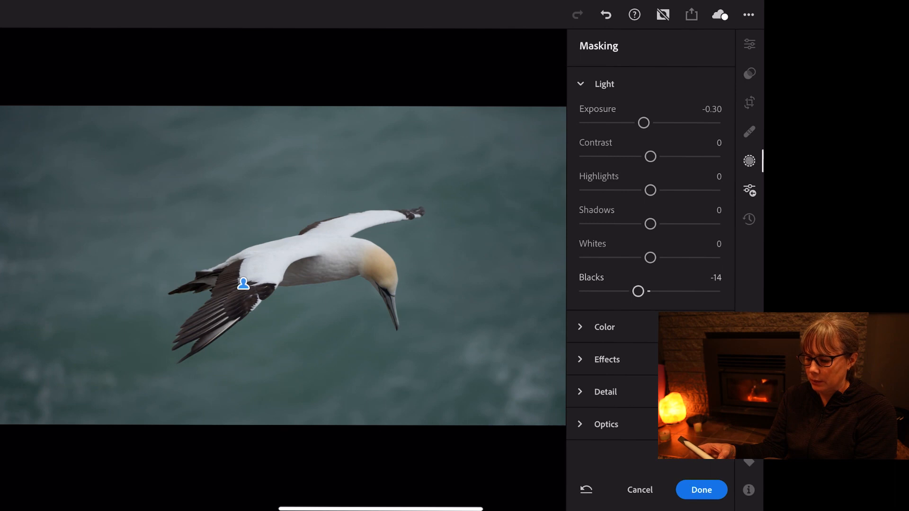
pyautogui.moveTo(638, 290); pyautogui.dragTo(636, 291)
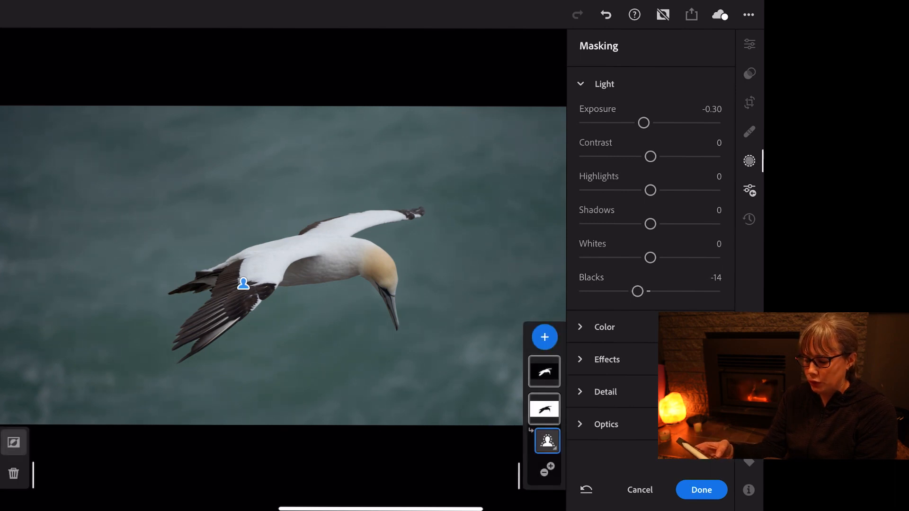
# - Try the background Whites and Shadows, then return both to 0
pyautogui.moveTo(649, 257); pyautogui.dragTo(643, 258)
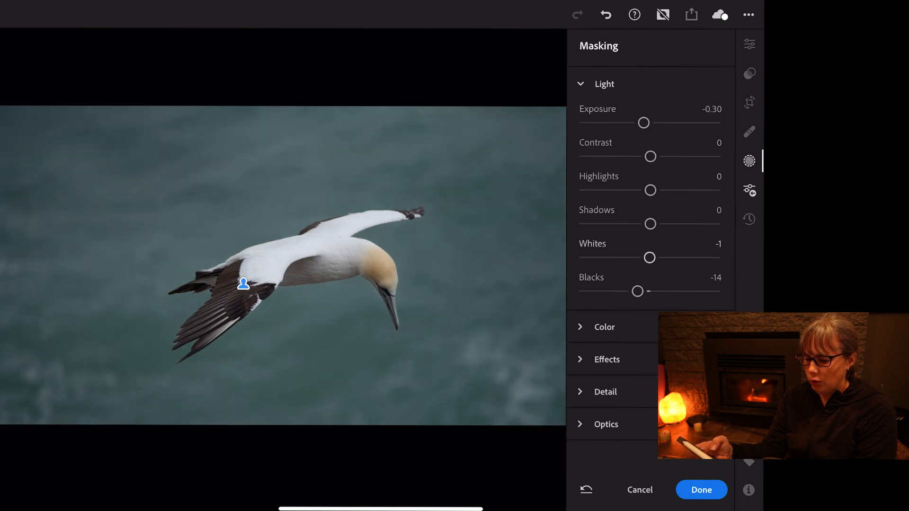
pyautogui.moveTo(649, 258); pyautogui.dragTo(653, 257)
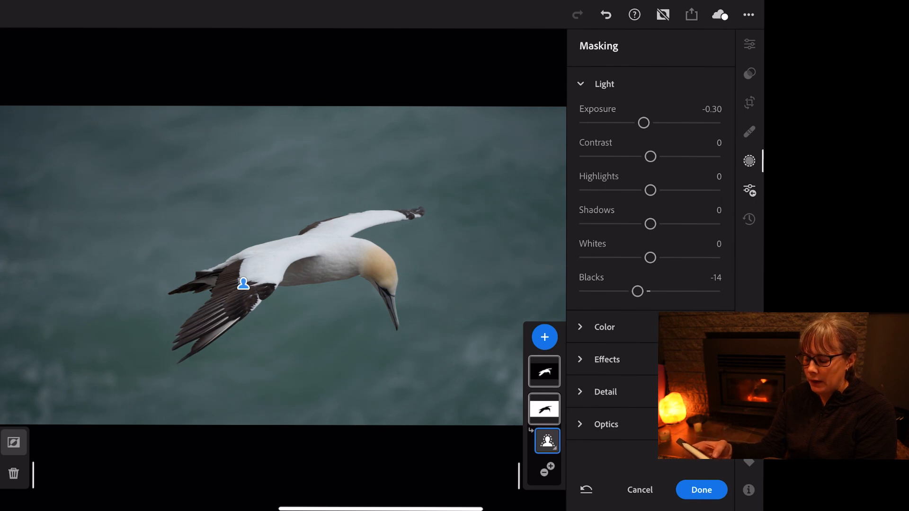
pyautogui.moveTo(649, 223); pyautogui.dragTo(665, 223)
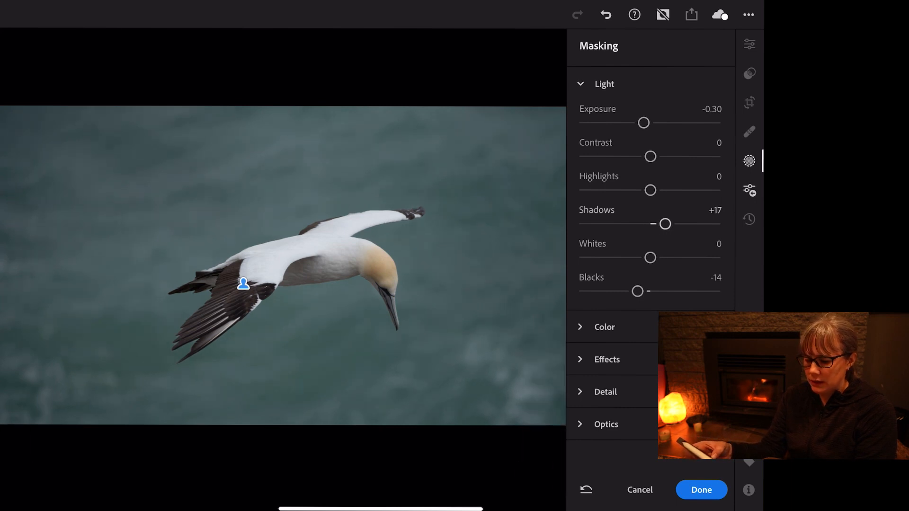
pyautogui.moveTo(664, 223); pyautogui.dragTo(634, 223)
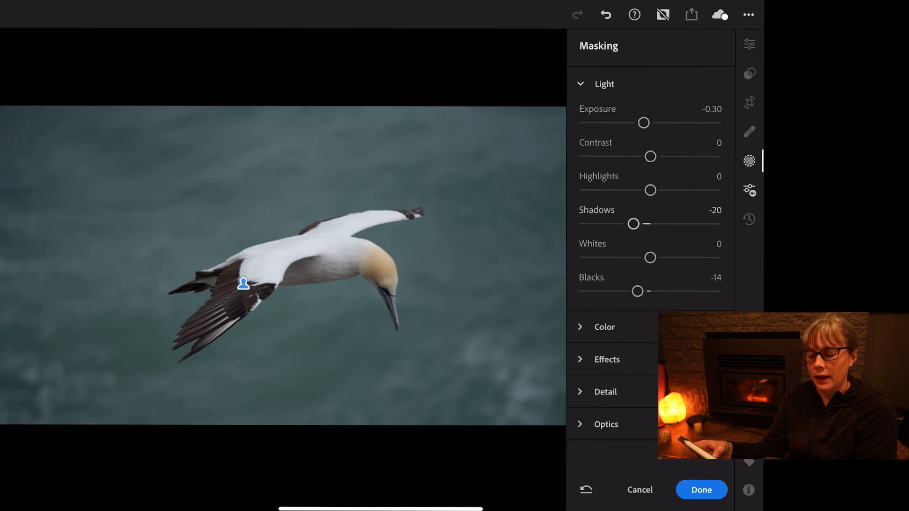
pyautogui.moveTo(633, 224); pyautogui.dragTo(637, 223)
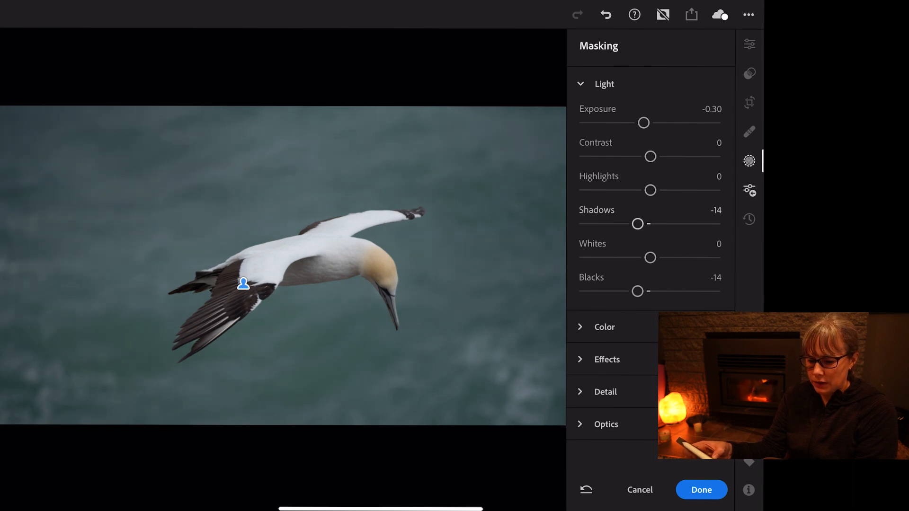
pyautogui.moveTo(637, 224); pyautogui.dragTo(668, 223)
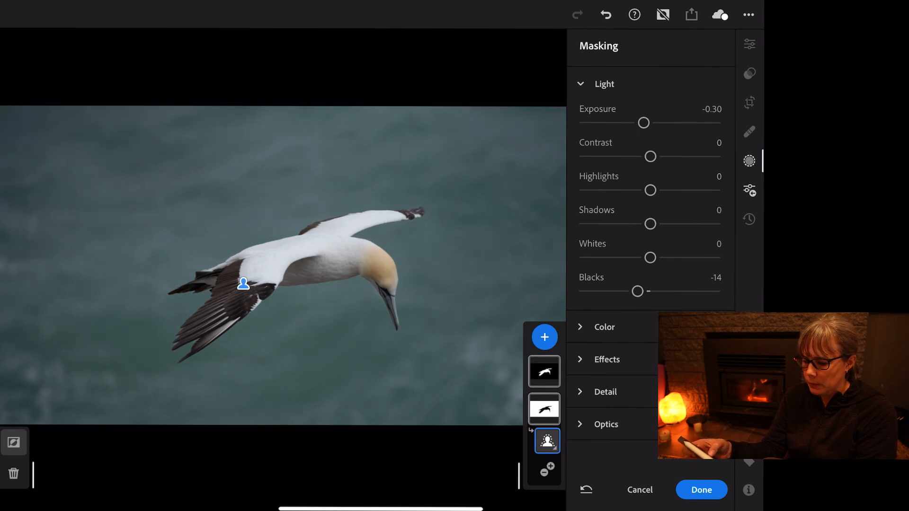
# - Set the background Highlights to -14 and Exposure to -0.45
pyautogui.moveTo(649, 191); pyautogui.dragTo(655, 190)
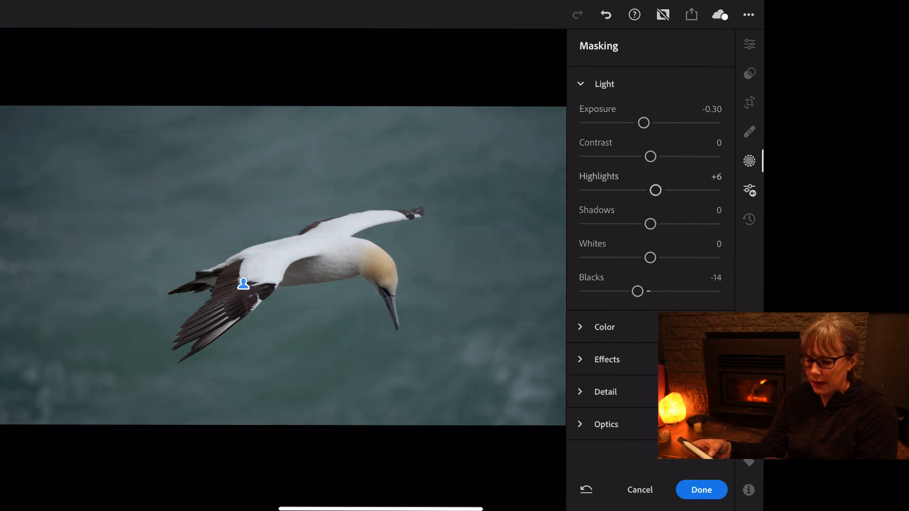
pyautogui.moveTo(655, 190); pyautogui.dragTo(637, 190)
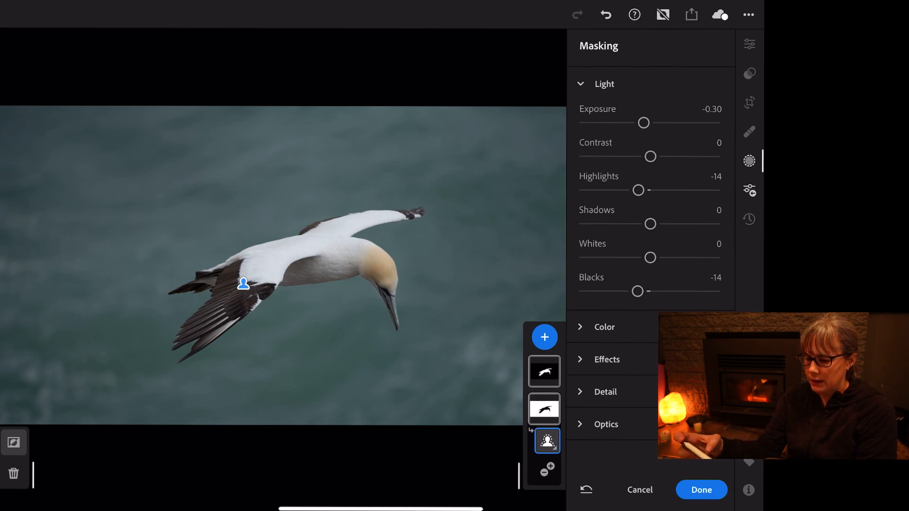
pyautogui.moveTo(643, 122); pyautogui.dragTo(639, 122)
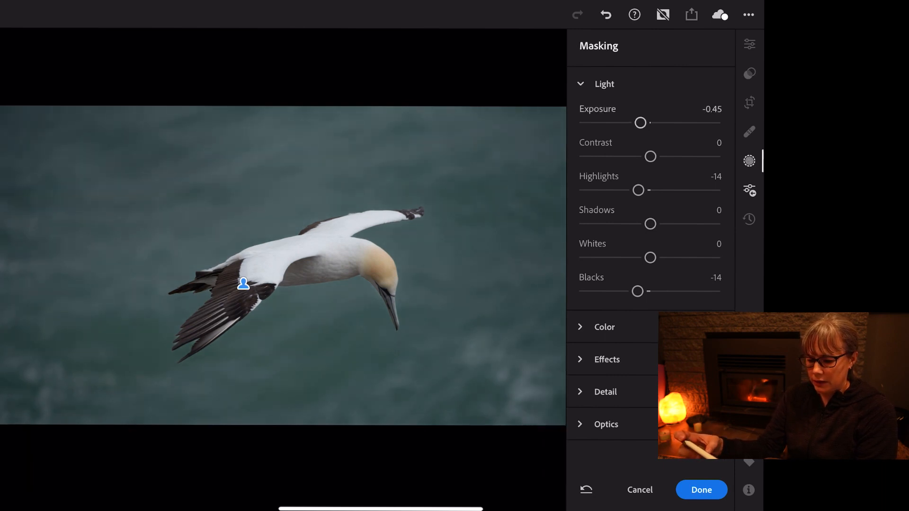
pyautogui.moveTo(641, 122); pyautogui.dragTo(638, 122)
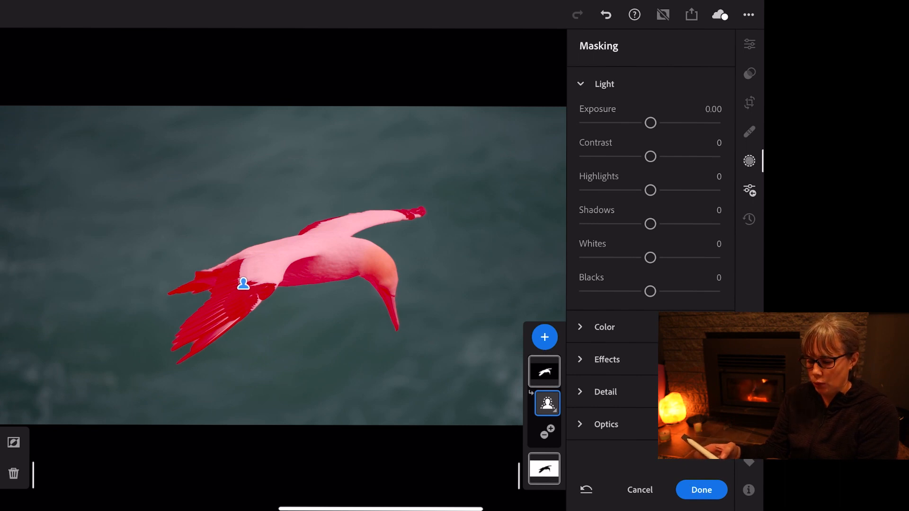
# - Settle the gannet's Blacks at -18 after trying raised and strongly lowered values
pyautogui.moveTo(650, 291); pyautogui.dragTo(669, 291)
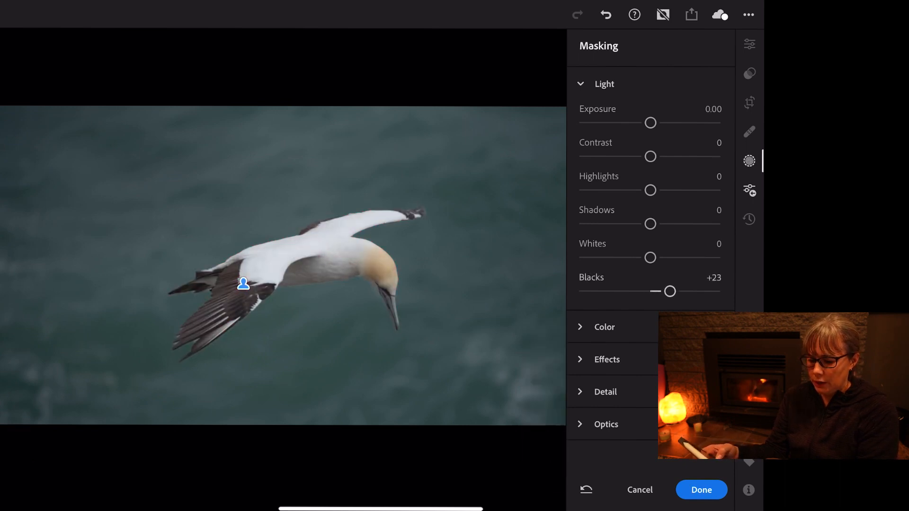
pyautogui.moveTo(669, 292); pyautogui.dragTo(682, 291)
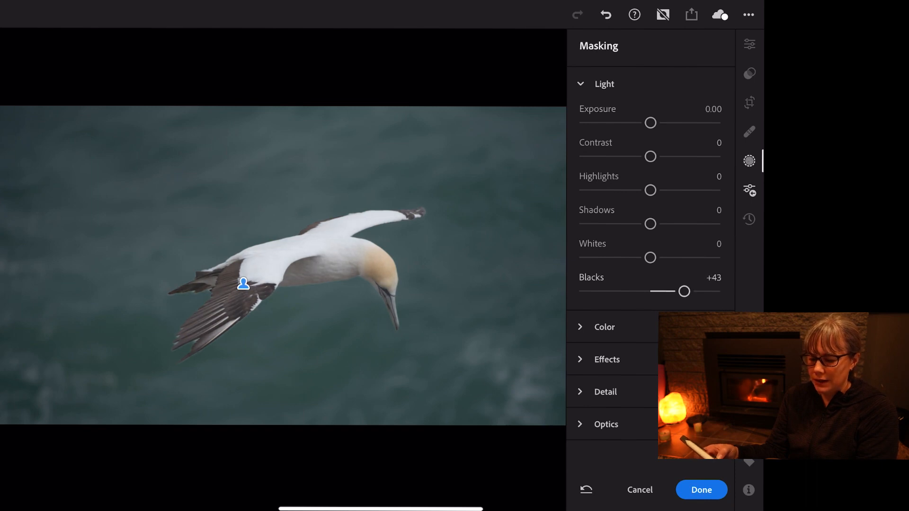
pyautogui.moveTo(683, 292); pyautogui.dragTo(687, 292)
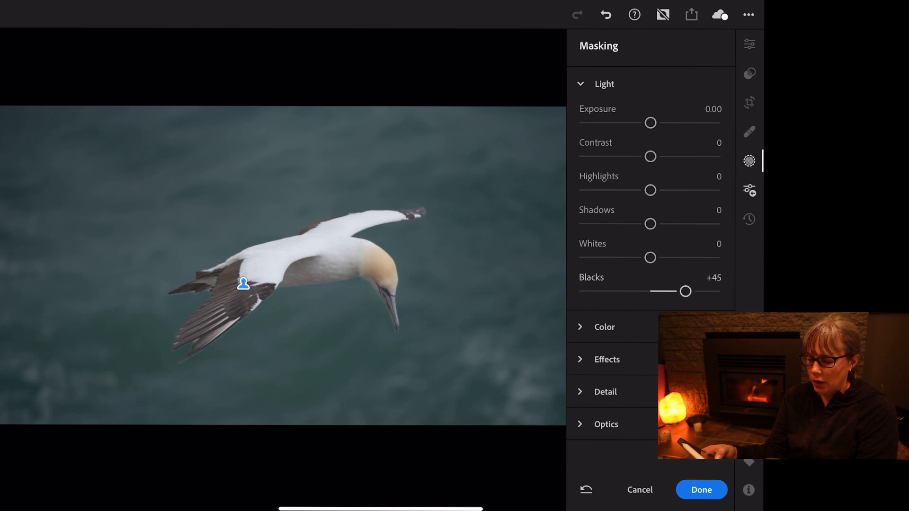
pyautogui.moveTo(686, 291); pyautogui.dragTo(650, 290)
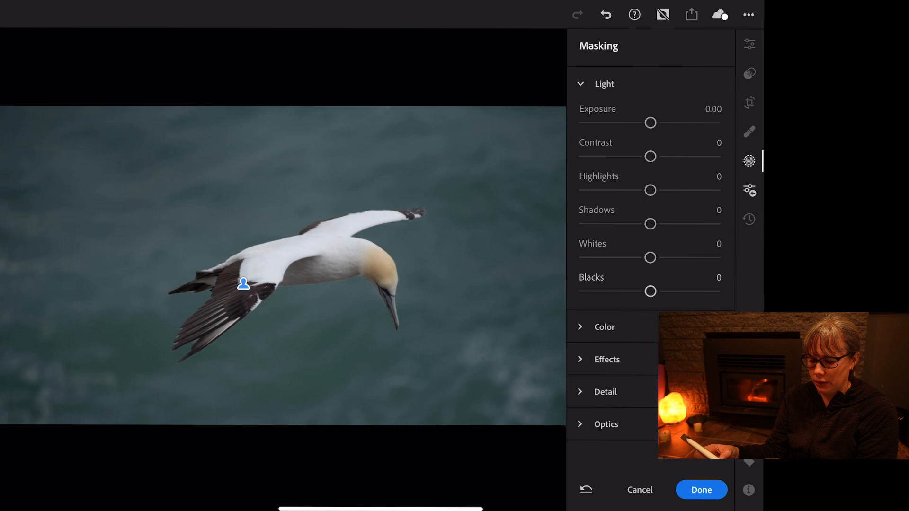
pyautogui.moveTo(650, 290); pyautogui.dragTo(604, 291)
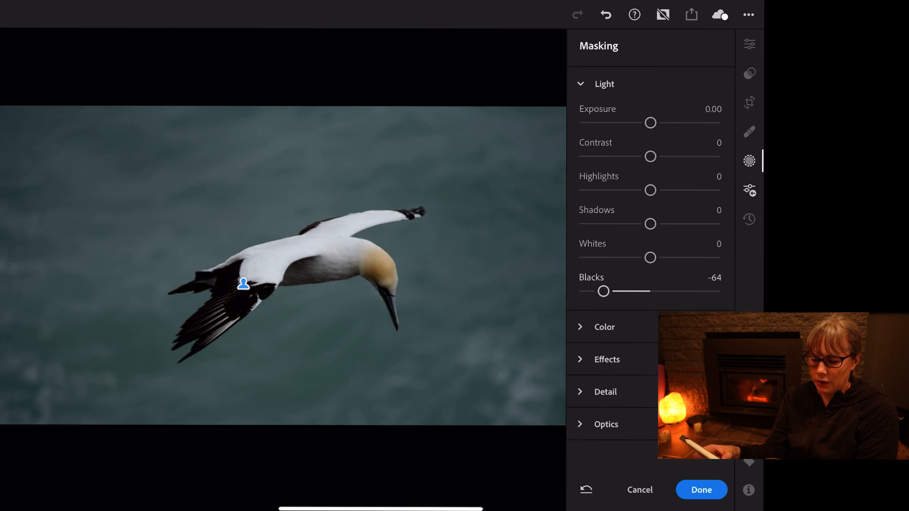
pyautogui.moveTo(603, 291); pyautogui.dragTo(628, 291)
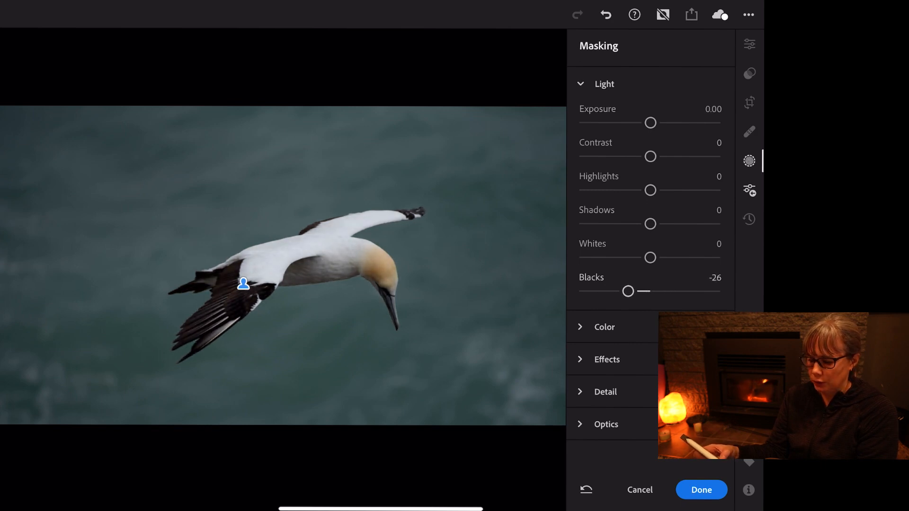
pyautogui.moveTo(626, 291); pyautogui.dragTo(630, 290)
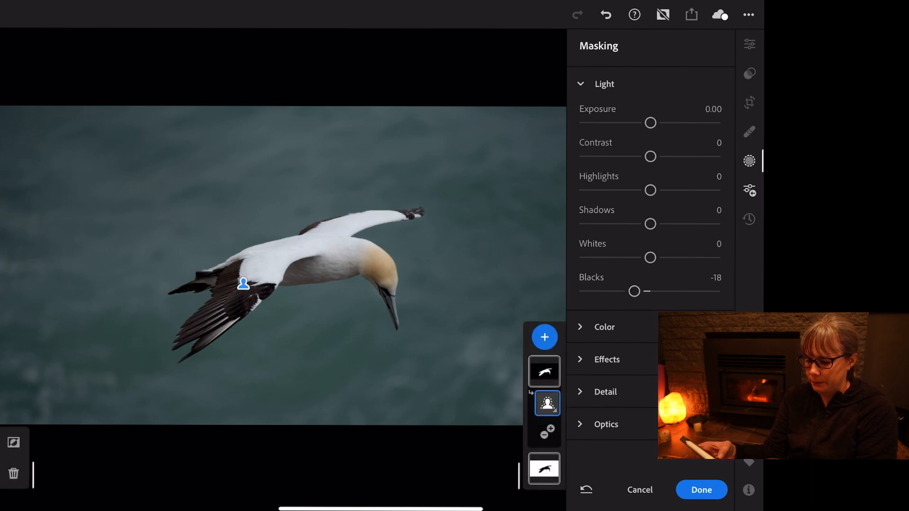
# - Set the gannet's Whites -35, Shadows -11, Highlights +14 and Exposure +0.16
pyautogui.moveTo(650, 257); pyautogui.dragTo(633, 258)
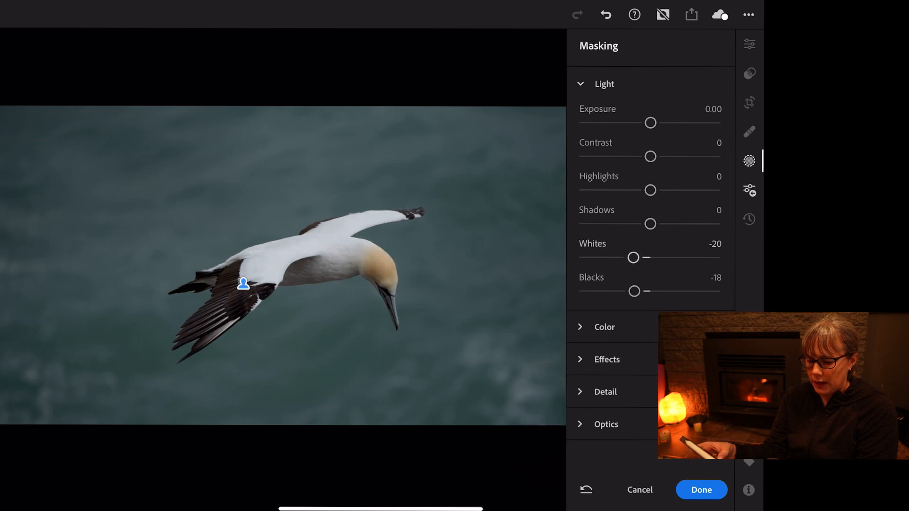
pyautogui.moveTo(634, 257); pyautogui.dragTo(621, 257)
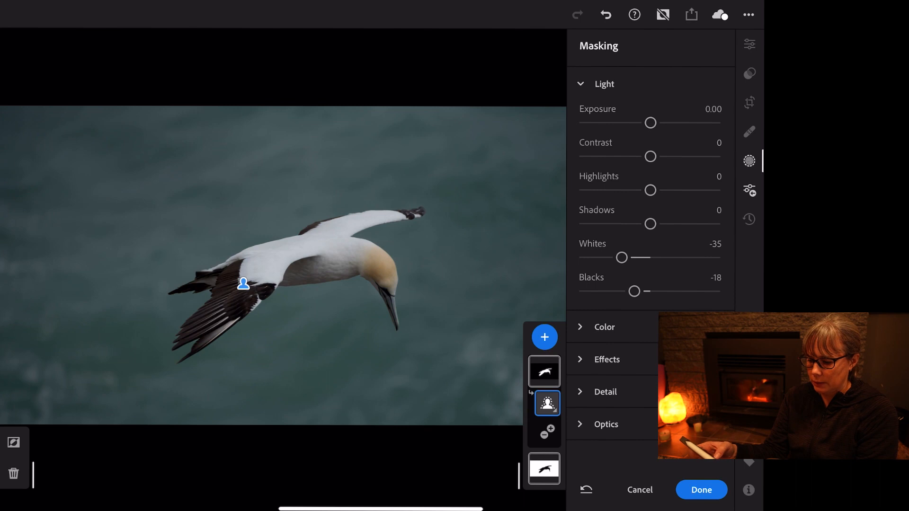
pyautogui.moveTo(650, 223); pyautogui.dragTo(642, 223)
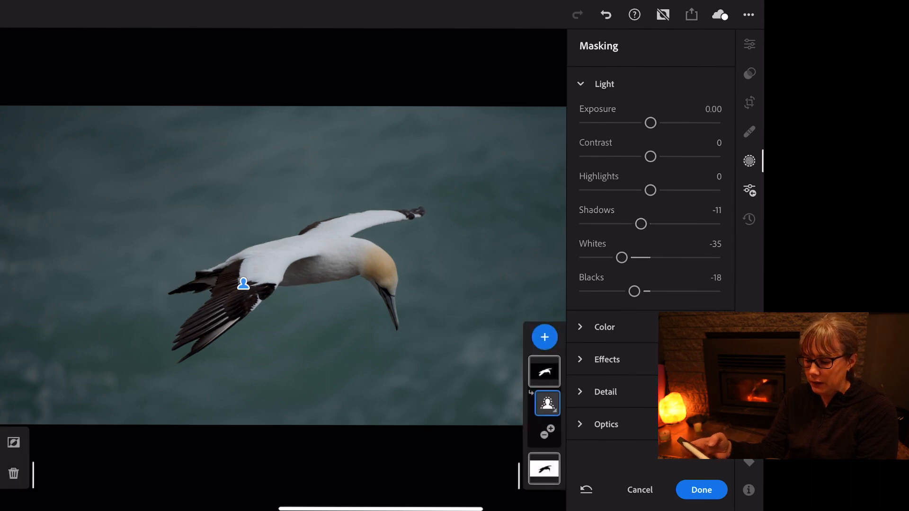
pyautogui.moveTo(649, 190); pyautogui.dragTo(643, 190)
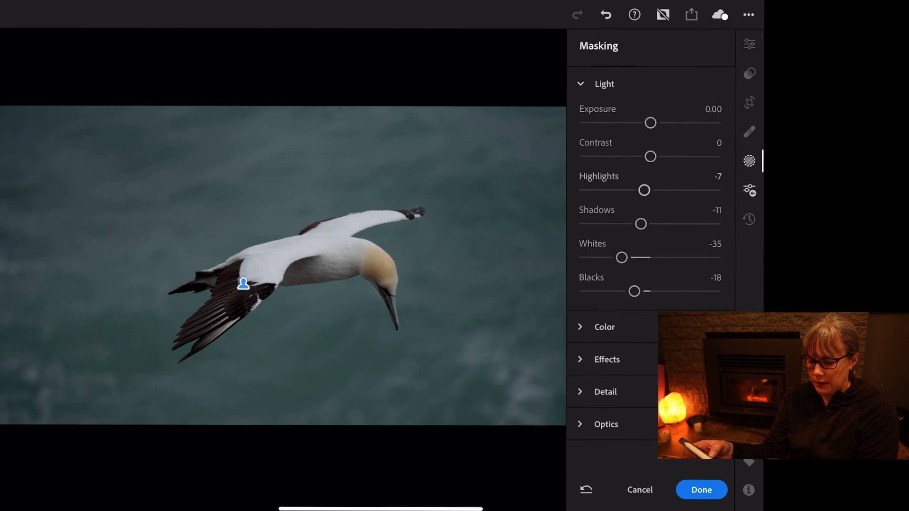
pyautogui.moveTo(644, 190); pyautogui.dragTo(662, 190)
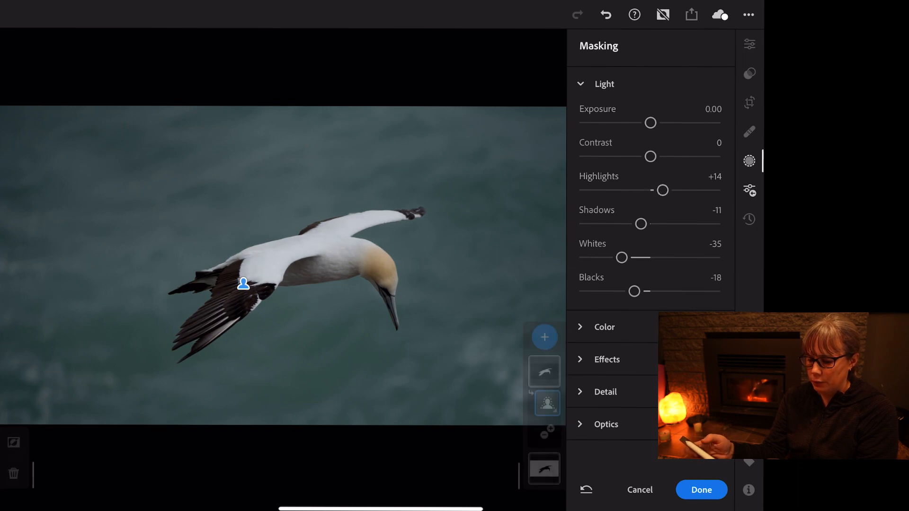
pyautogui.moveTo(649, 123); pyautogui.dragTo(654, 123)
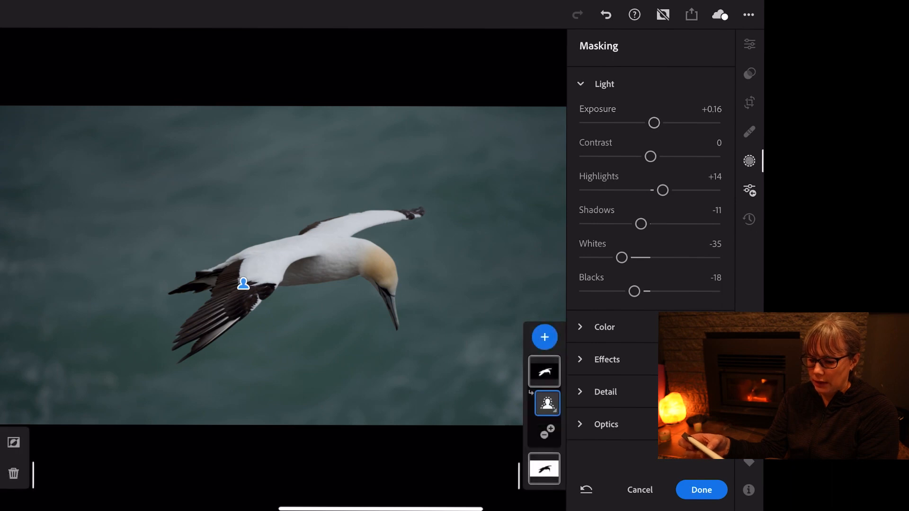
pyautogui.moveTo(654, 122); pyautogui.dragTo(647, 123)
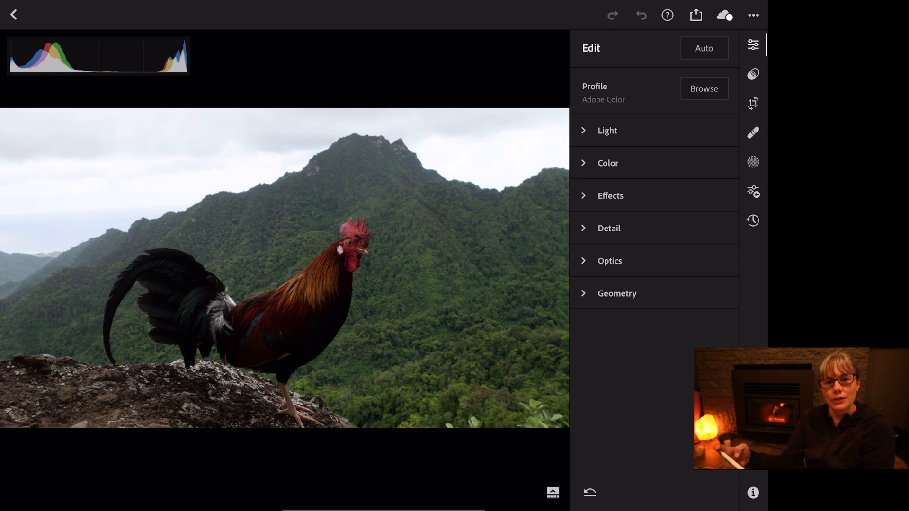
# - Create a Select Sky mask over the rooster's clouds and expand its Light section
pyautogui.click(751, 162)
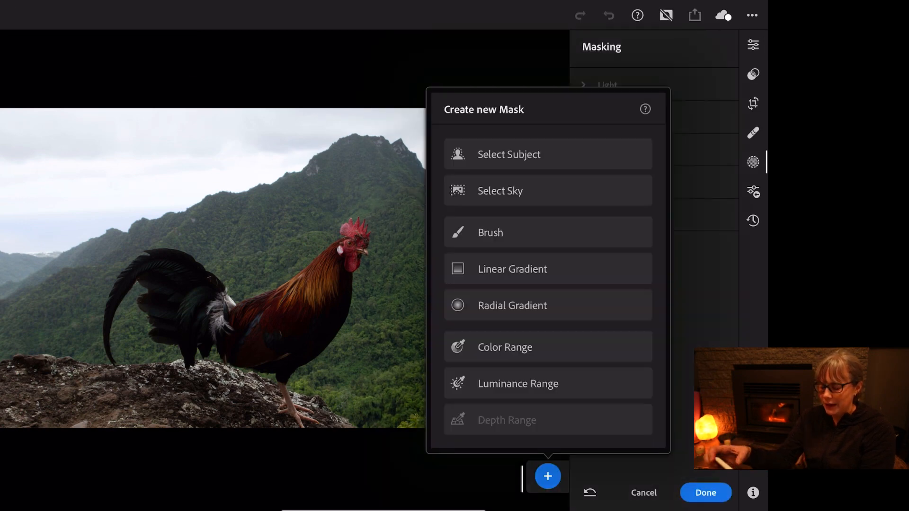
pyautogui.click(500, 191)
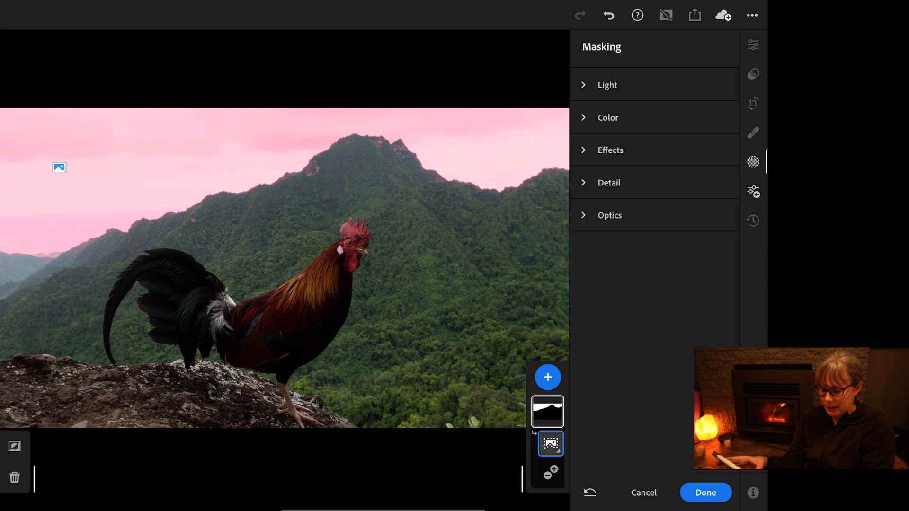
pyautogui.click(607, 86)
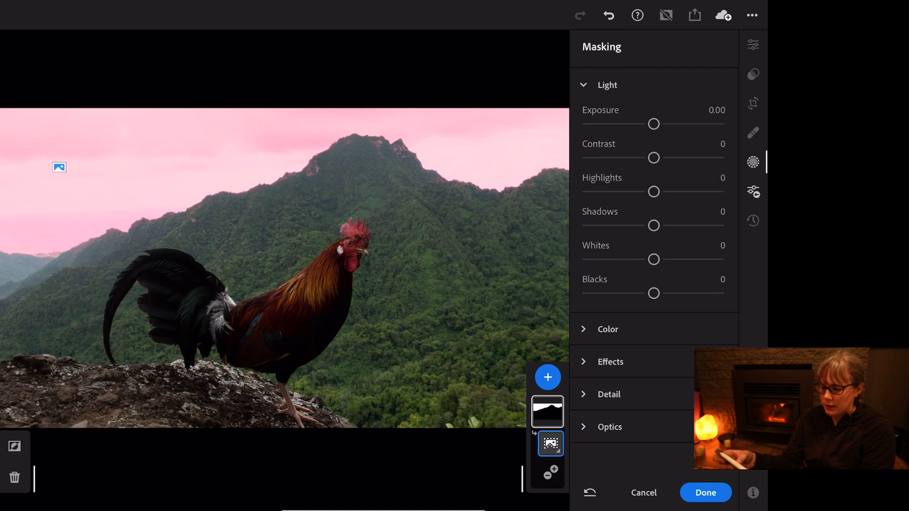
# - Darken the sky to Exposure -1.36 and give it Contrast +14 after trying other values
pyautogui.moveTo(653, 123); pyautogui.dragTo(641, 123)
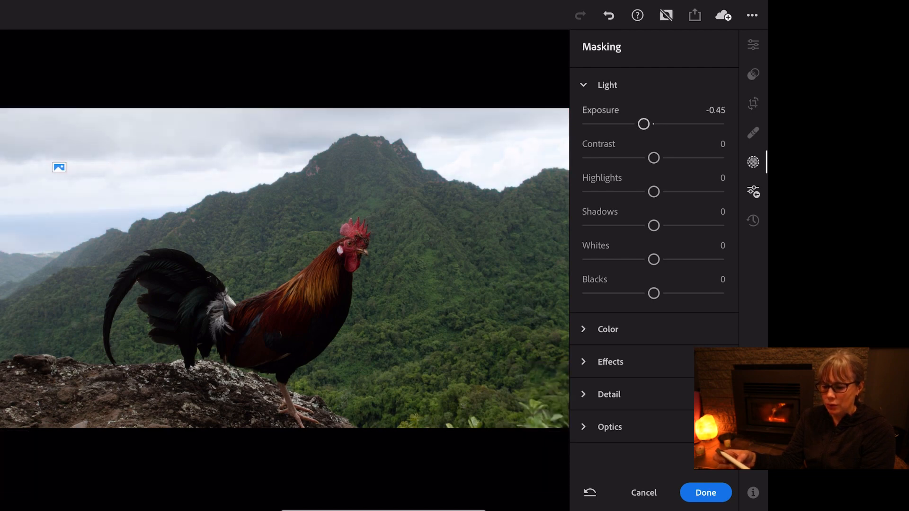
pyautogui.moveTo(643, 124); pyautogui.dragTo(630, 124)
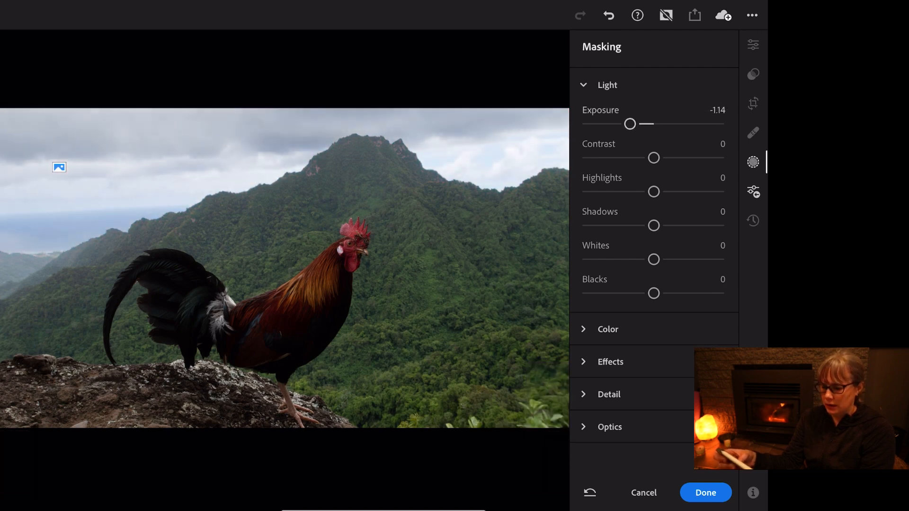
pyautogui.moveTo(630, 123); pyautogui.dragTo(626, 123)
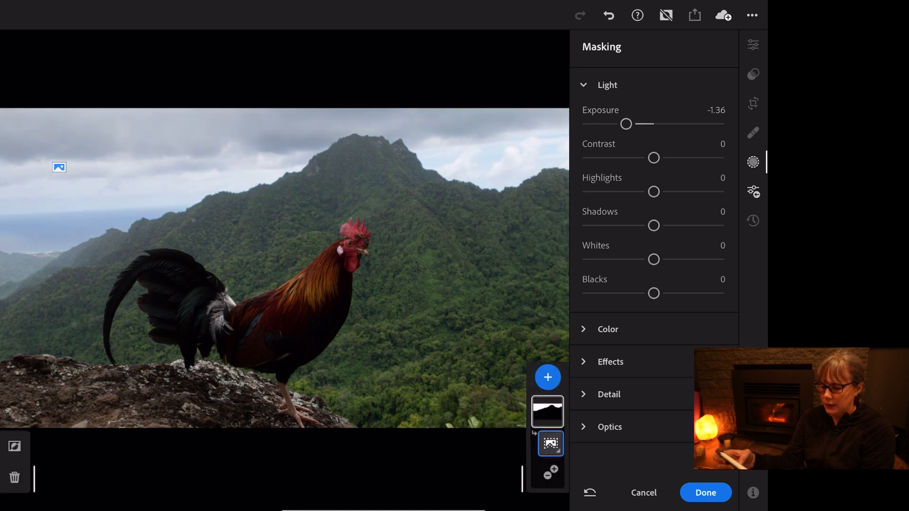
pyautogui.moveTo(653, 158); pyautogui.dragTo(674, 158)
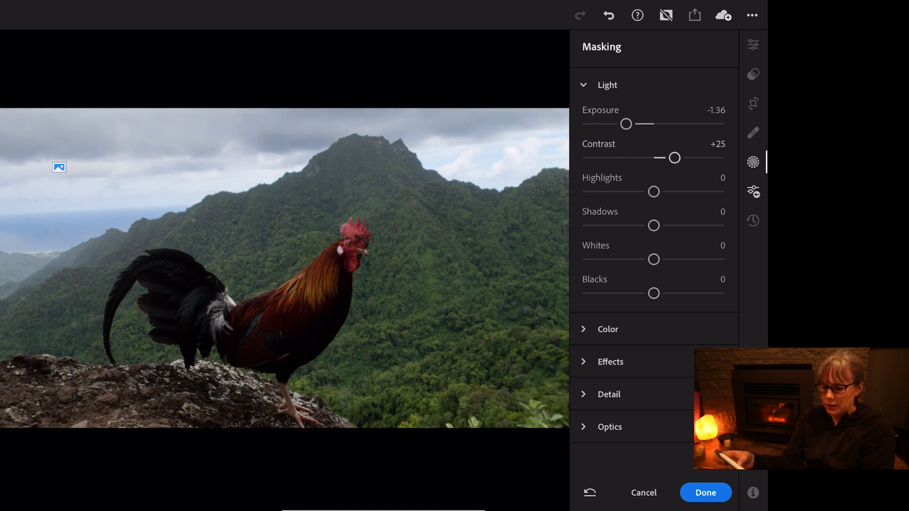
pyautogui.moveTo(674, 159); pyautogui.dragTo(597, 158)
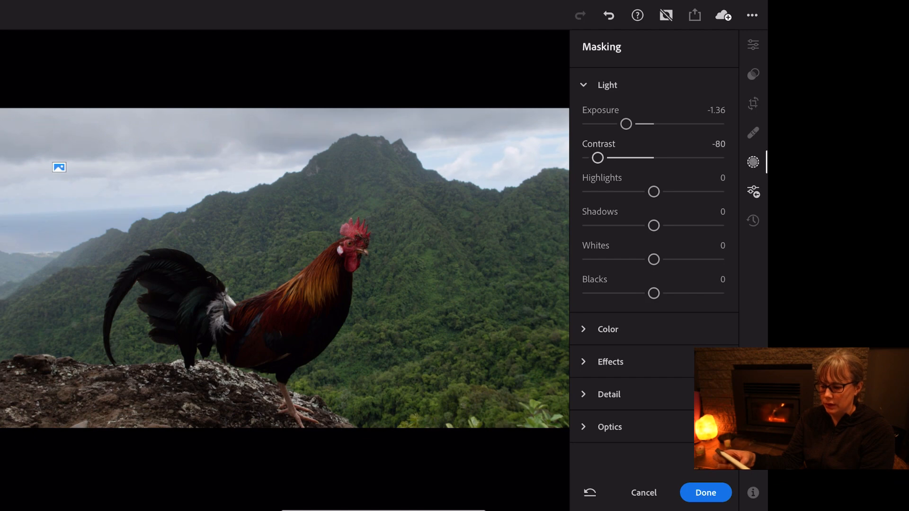
pyautogui.moveTo(597, 158); pyautogui.dragTo(650, 158)
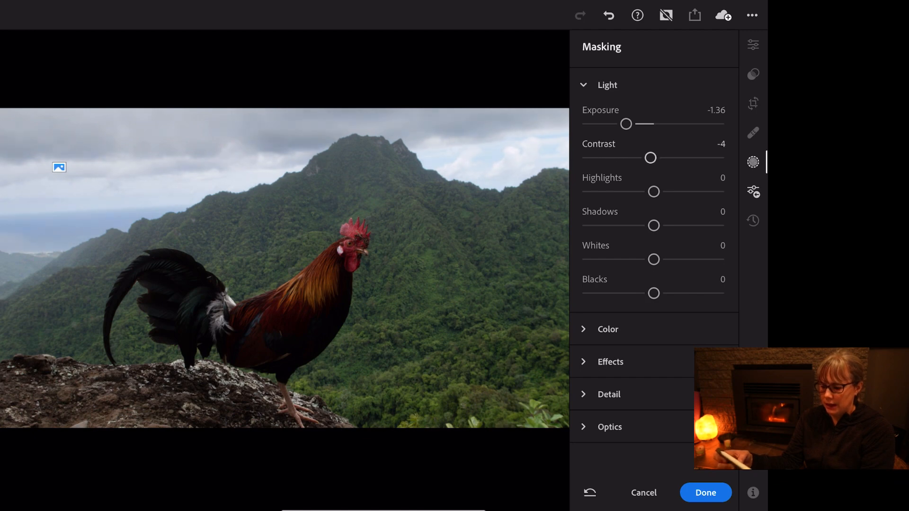
pyautogui.moveTo(649, 157); pyautogui.dragTo(641, 157)
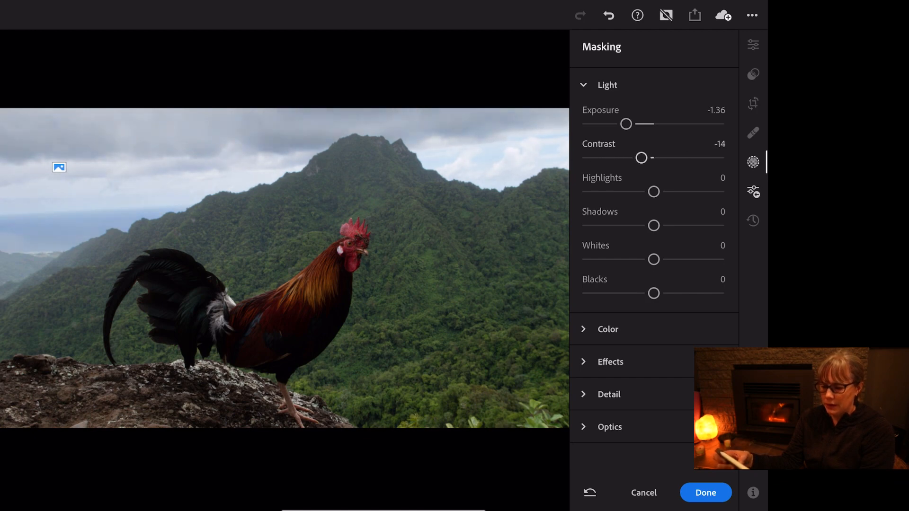
pyautogui.moveTo(641, 158); pyautogui.dragTo(664, 158)
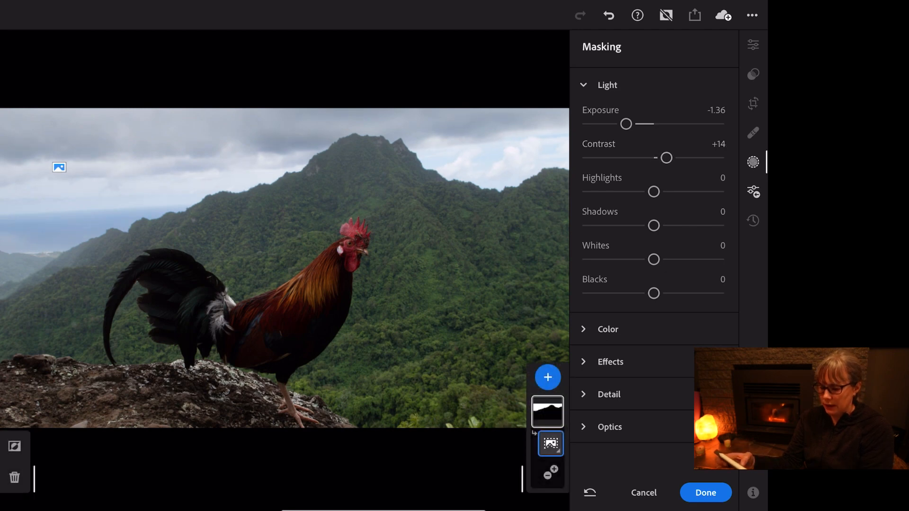
# - Settle the sky Highlights at -9 after trying stronger reductions
pyautogui.moveTo(653, 192); pyautogui.dragTo(633, 192)
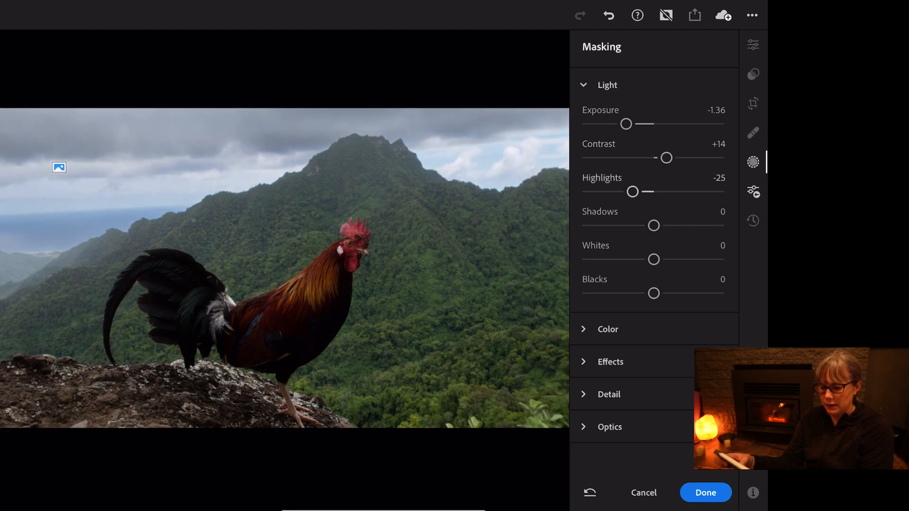
pyautogui.moveTo(633, 191); pyautogui.dragTo(623, 191)
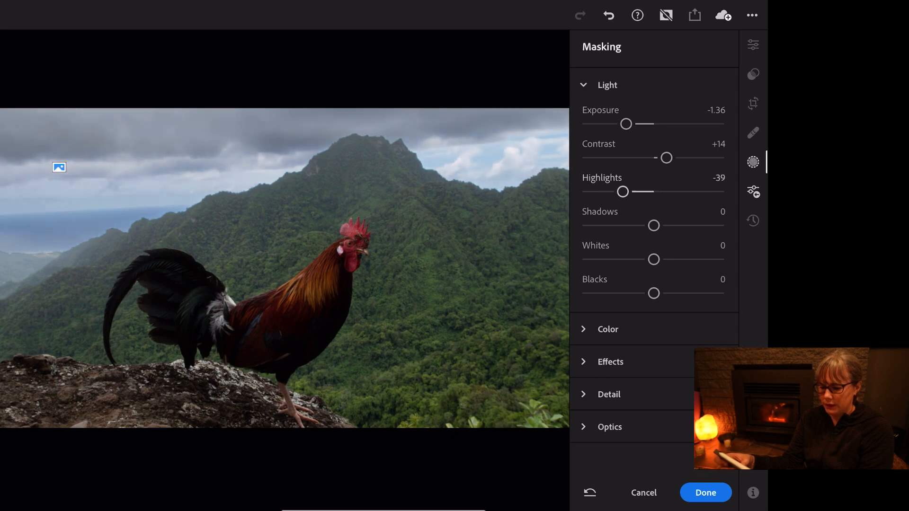
pyautogui.moveTo(623, 191); pyautogui.dragTo(626, 191)
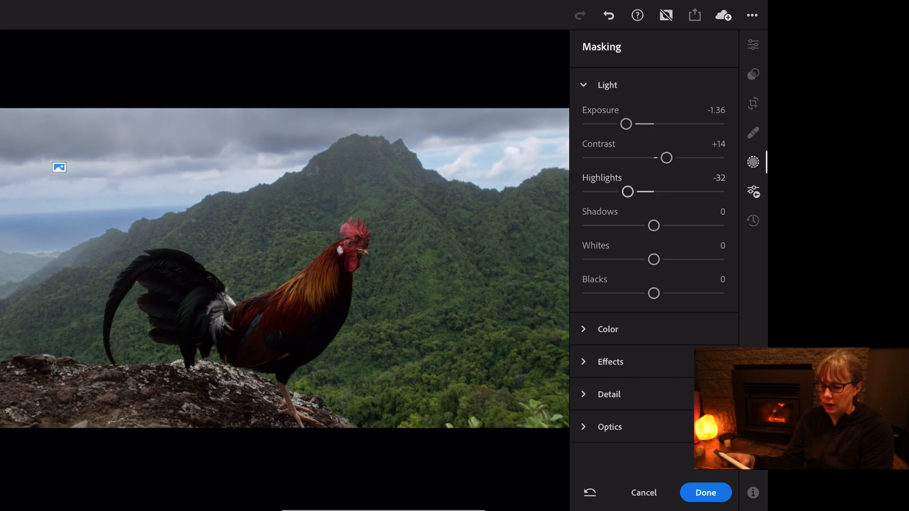
pyautogui.moveTo(627, 191); pyautogui.dragTo(631, 192)
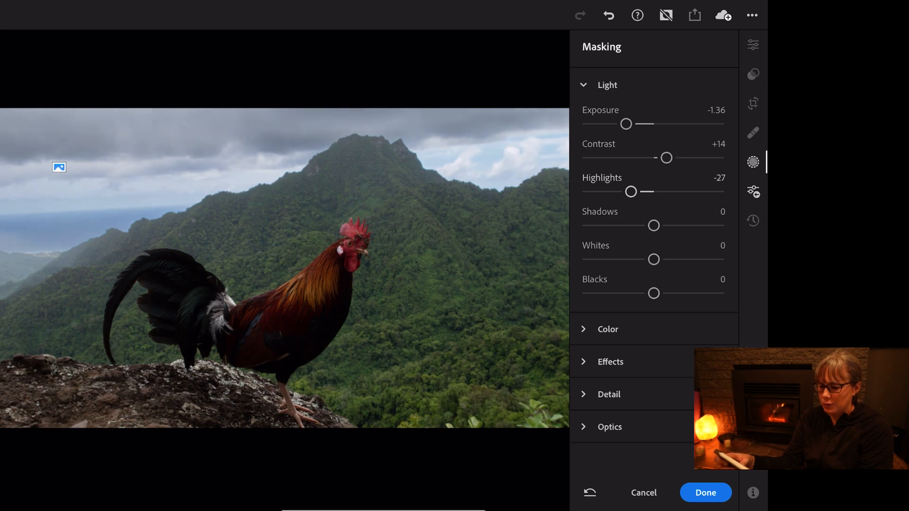
pyautogui.moveTo(631, 191); pyautogui.dragTo(641, 191)
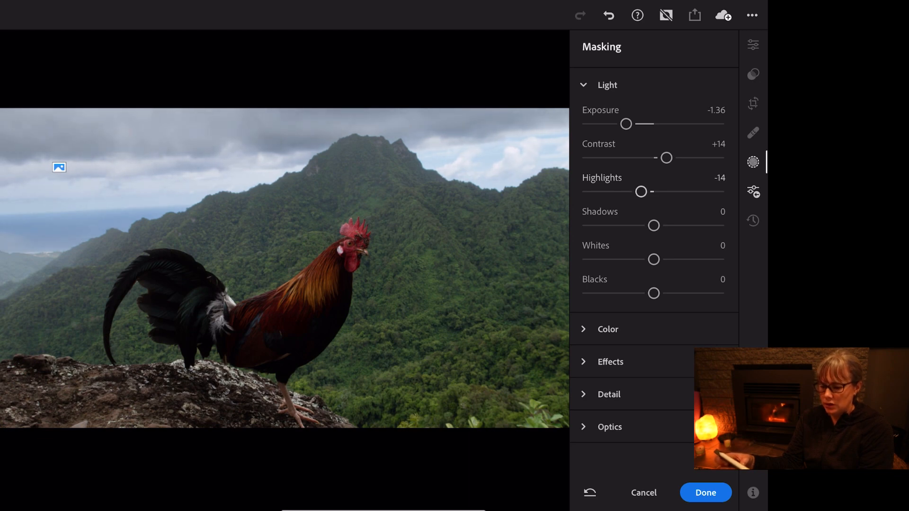
pyautogui.moveTo(641, 191); pyautogui.dragTo(639, 191)
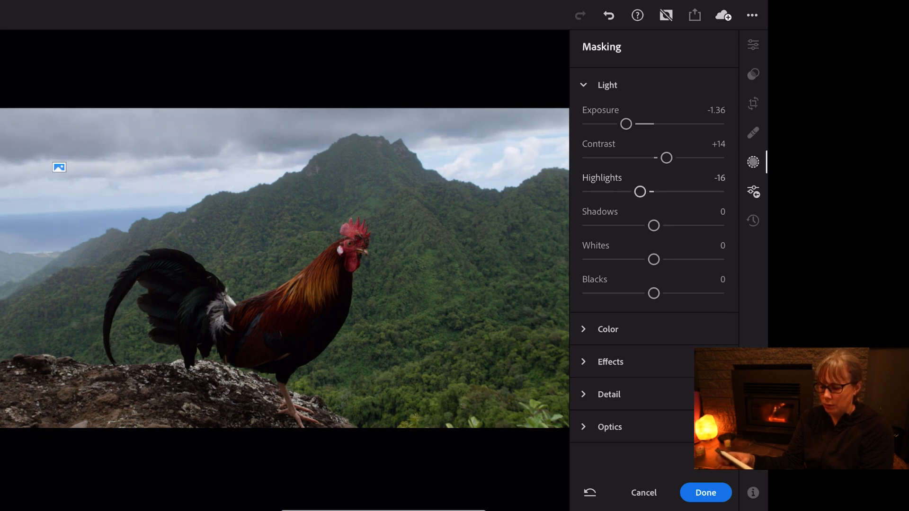
pyautogui.moveTo(640, 191); pyautogui.dragTo(645, 191)
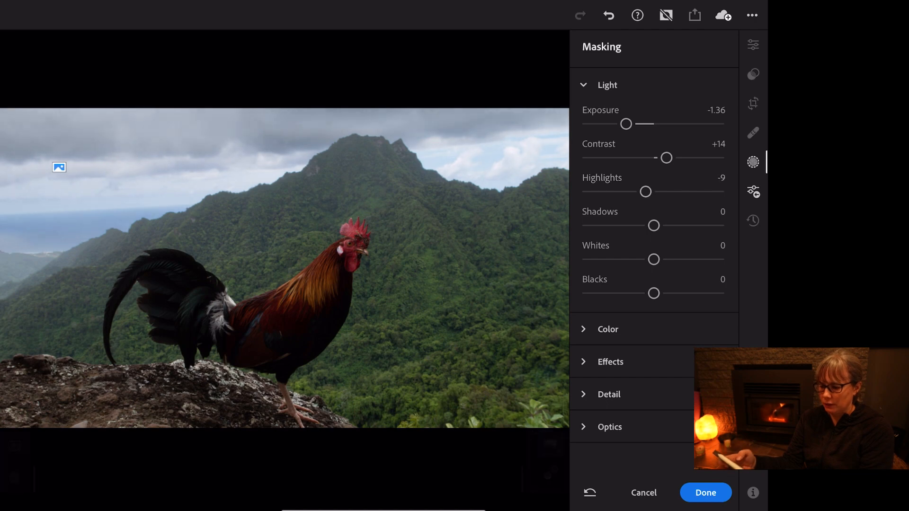
# - Lift the sky Shadows to +28, set Whites to -3 and leave Blacks unchanged
pyautogui.moveTo(653, 225); pyautogui.dragTo(667, 226)
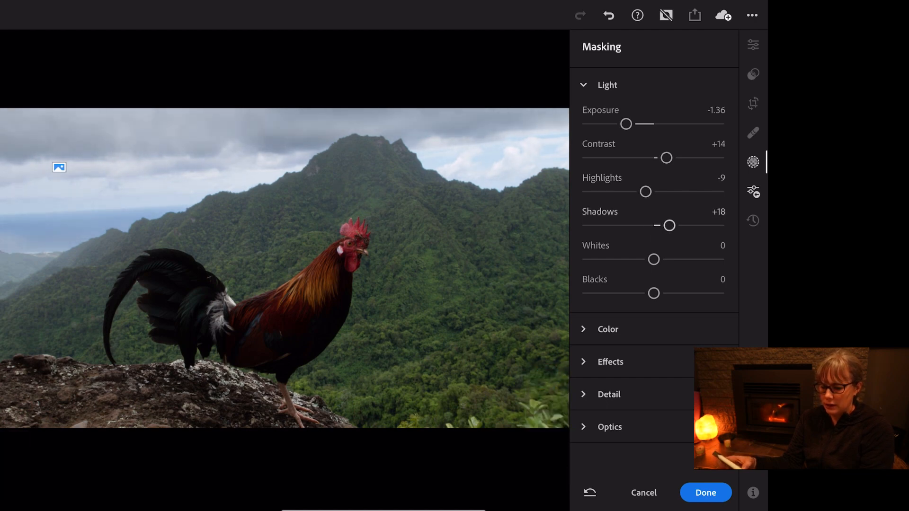
pyautogui.moveTo(667, 225); pyautogui.dragTo(686, 225)
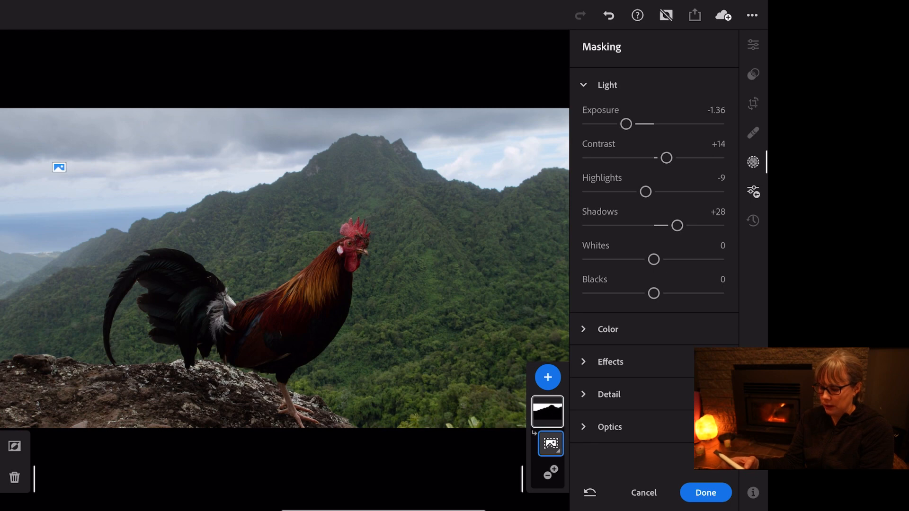
pyautogui.moveTo(653, 260); pyautogui.dragTo(662, 260)
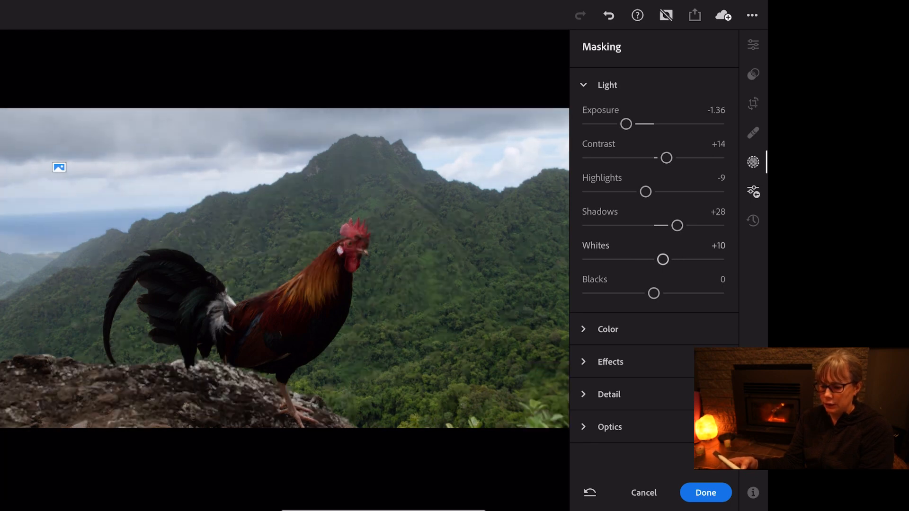
pyautogui.moveTo(662, 259); pyautogui.dragTo(696, 259)
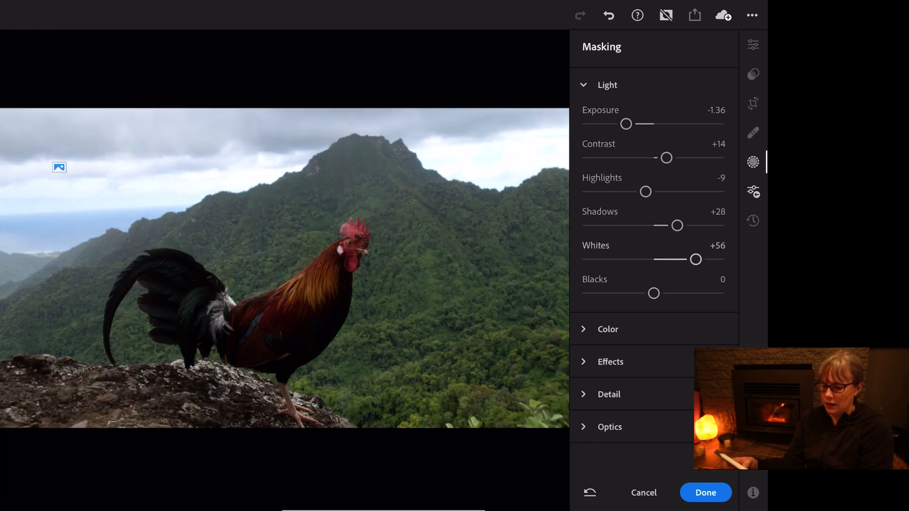
pyautogui.moveTo(696, 259); pyautogui.dragTo(664, 259)
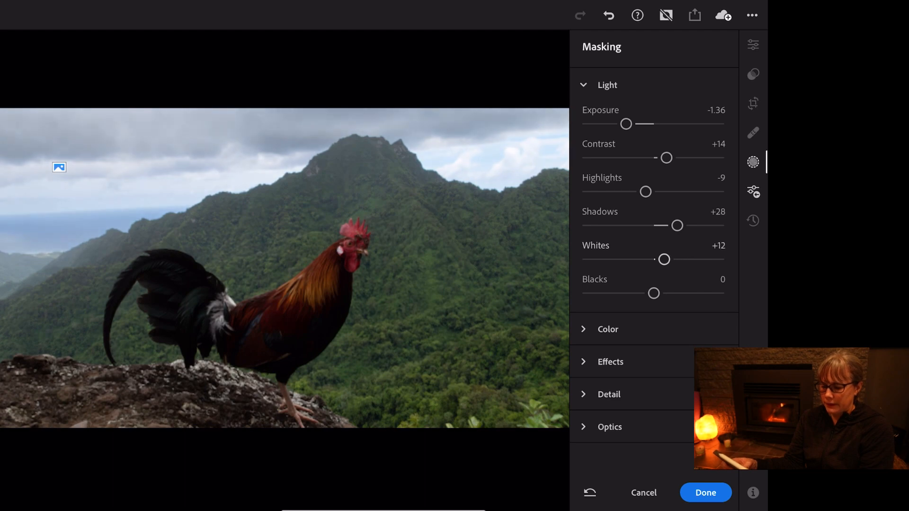
pyautogui.moveTo(663, 259); pyautogui.dragTo(639, 260)
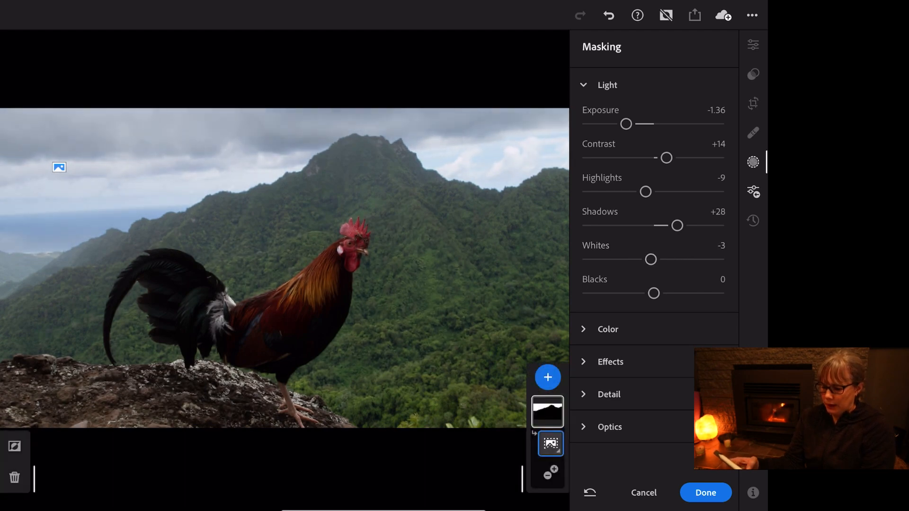
pyautogui.moveTo(653, 294); pyautogui.dragTo(664, 294)
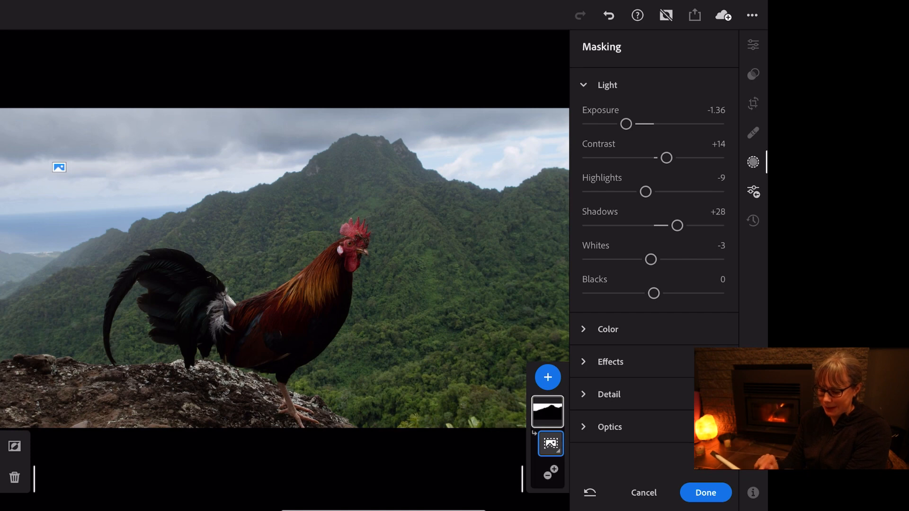
# - Add a Select Subject mask covering the rooster
pyautogui.click(547, 377)
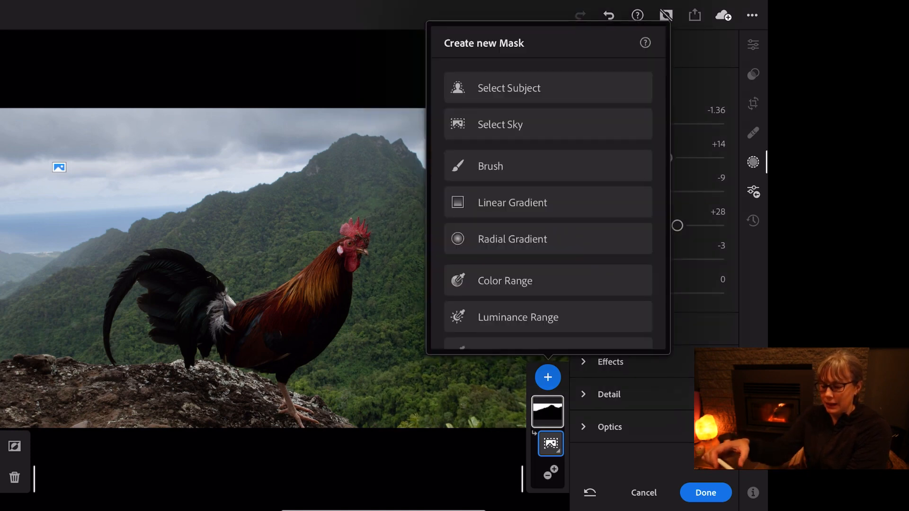
pyautogui.click(508, 87)
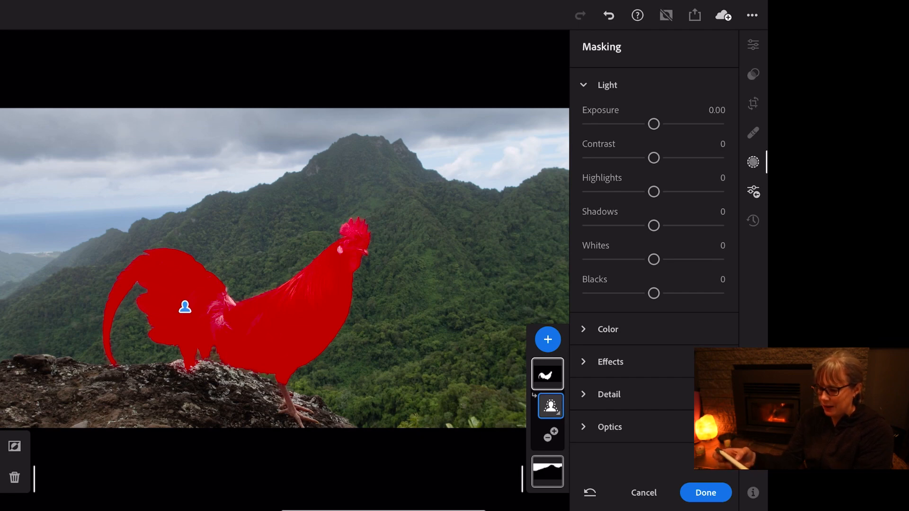
# - Brighten the rooster with Exposure +0.58 and Contrast +16
pyautogui.moveTo(653, 123); pyautogui.dragTo(663, 123)
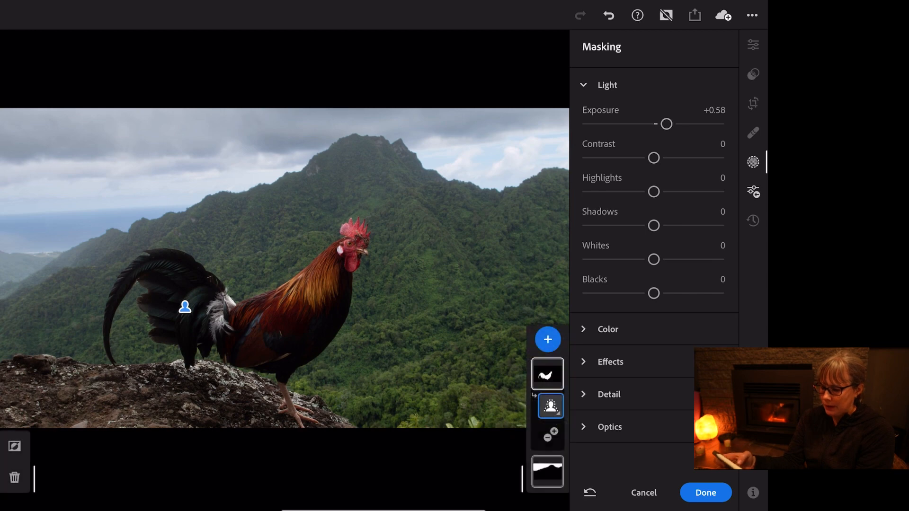
pyautogui.moveTo(653, 158); pyautogui.dragTo(644, 158)
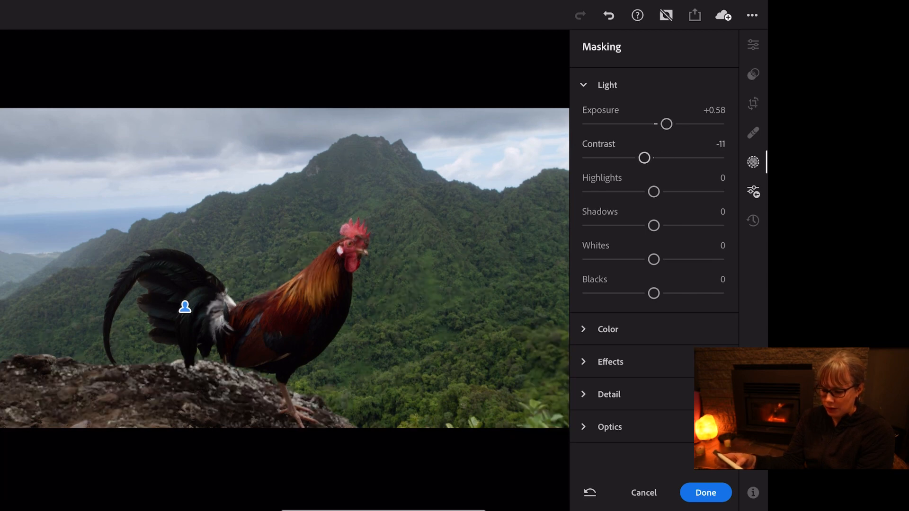
pyautogui.moveTo(644, 158); pyautogui.dragTo(659, 158)
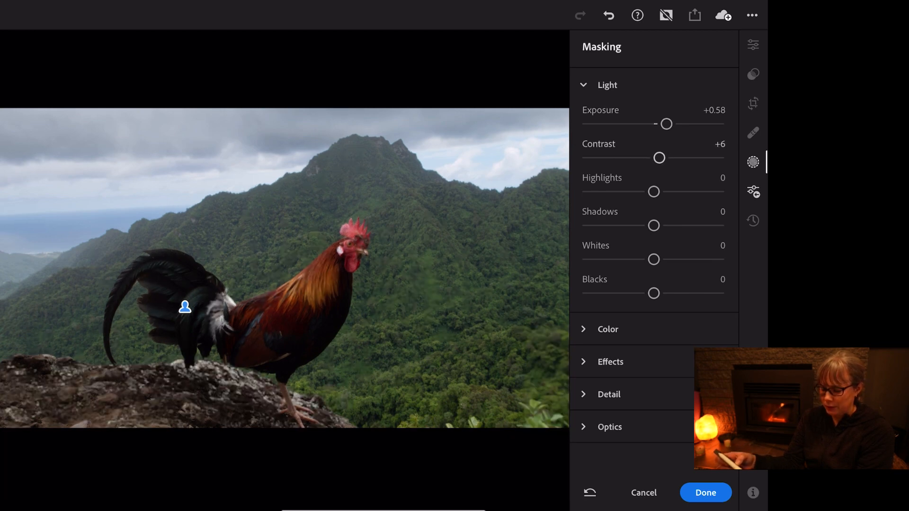
pyautogui.moveTo(658, 158); pyautogui.dragTo(666, 158)
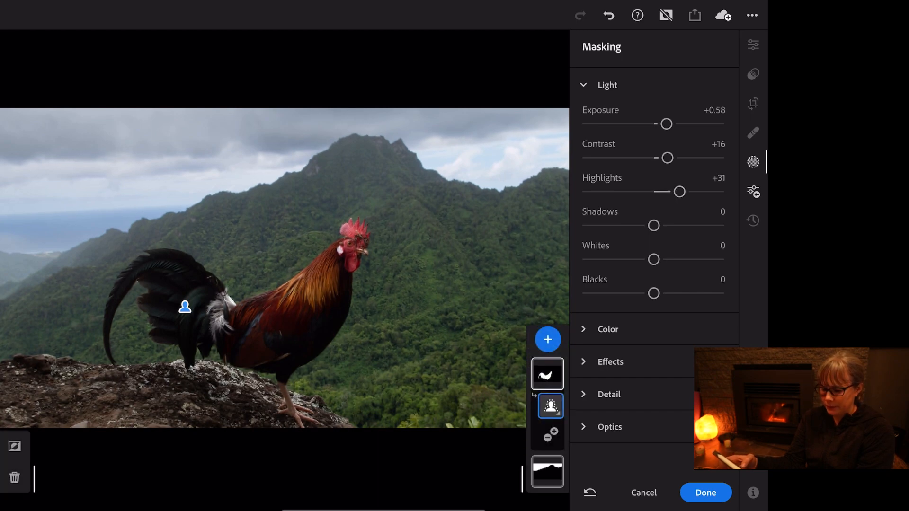
# - Set the rooster's Shadows to +7 and Blacks to +4, then apply with Done
pyautogui.moveTo(653, 225); pyautogui.dragTo(649, 225)
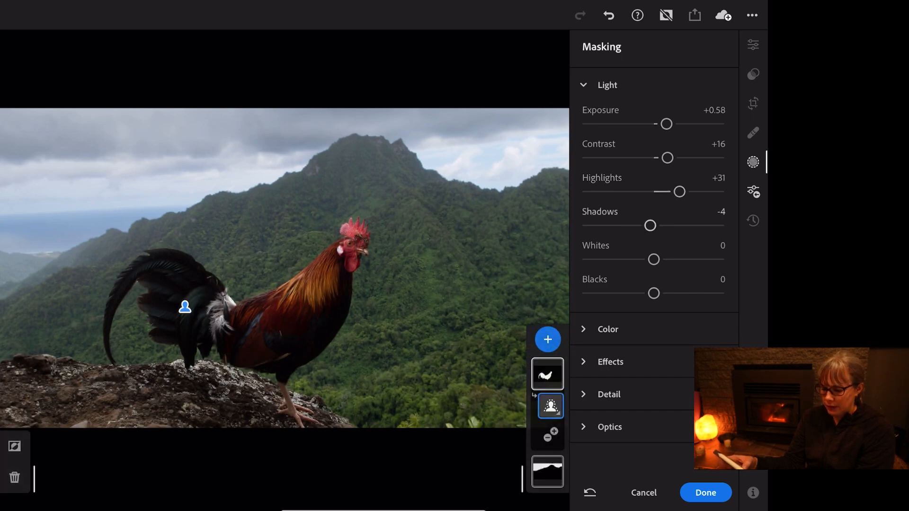
pyautogui.moveTo(649, 226); pyautogui.dragTo(616, 225)
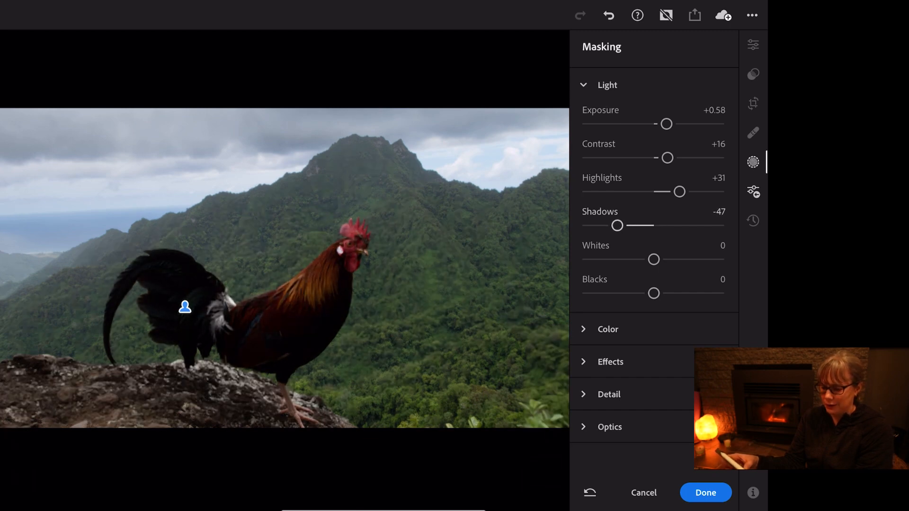
pyautogui.moveTo(617, 226); pyautogui.dragTo(658, 225)
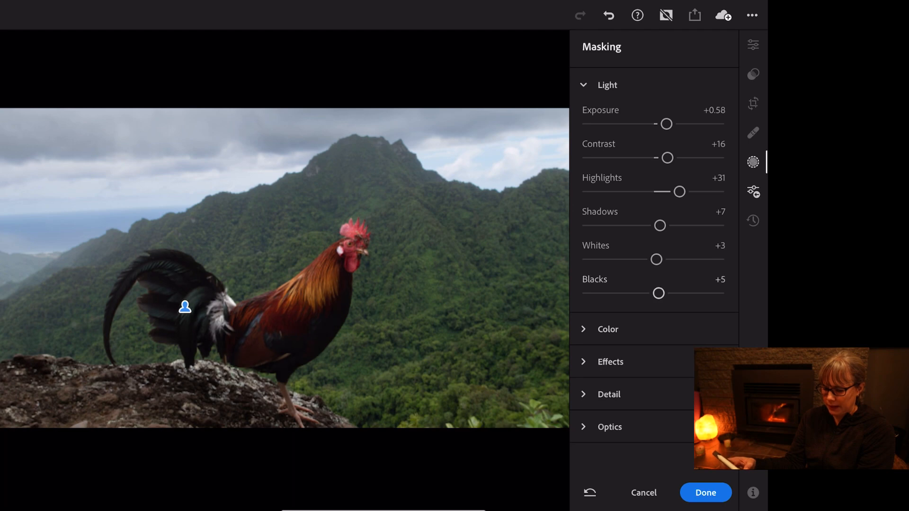
pyautogui.moveTo(658, 293); pyautogui.dragTo(661, 294)
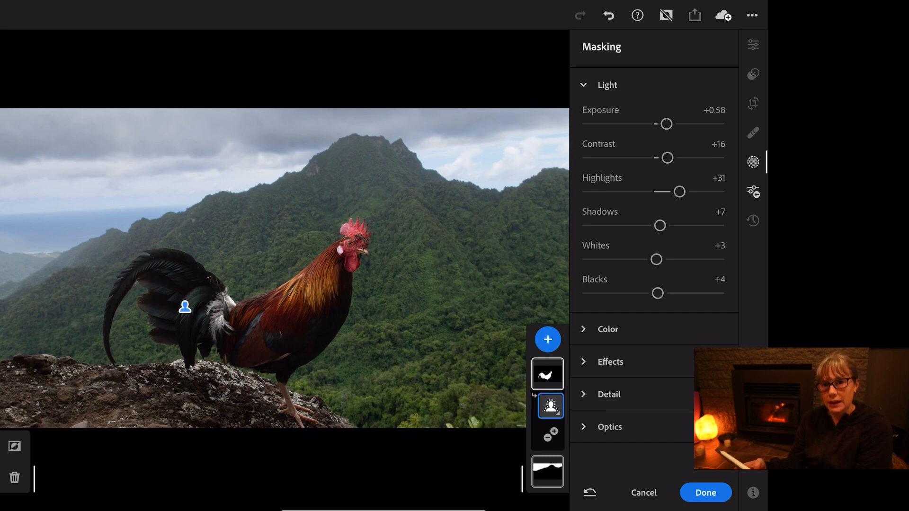
pyautogui.click(705, 492)
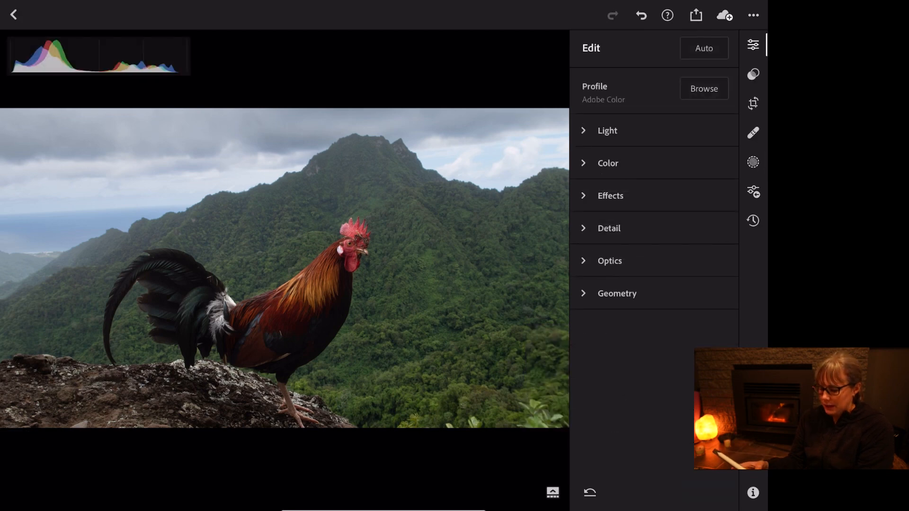